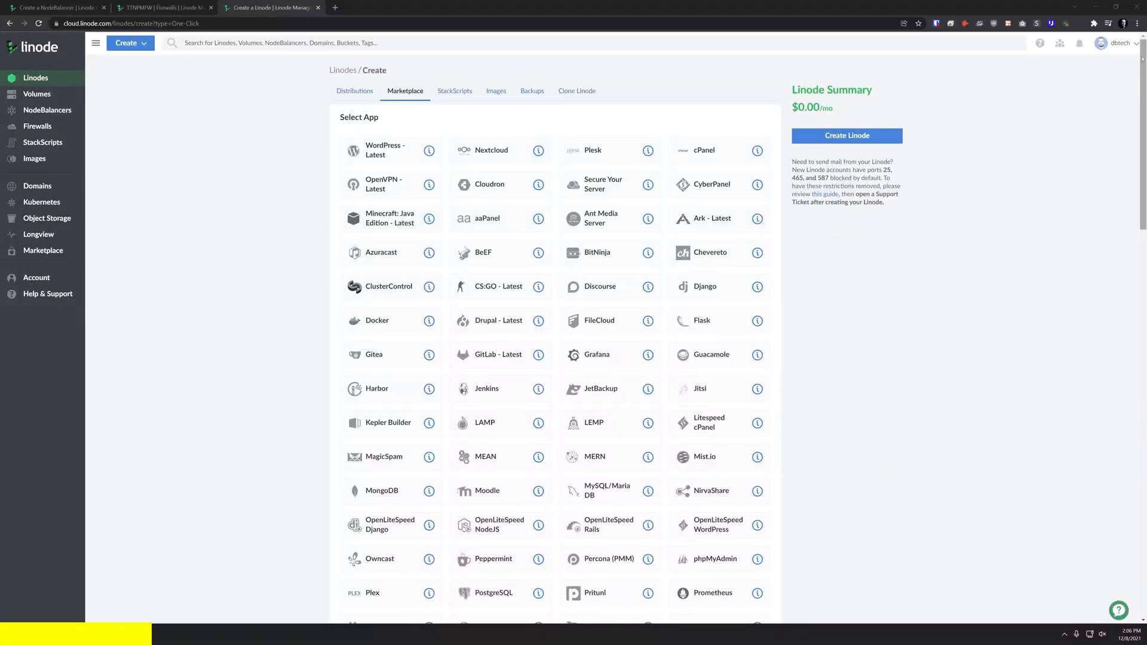
Step: Scroll down through the Linode Marketplace create page
{"action": "scroll", "scroll_direction": "down", "scroll_amount": 3}
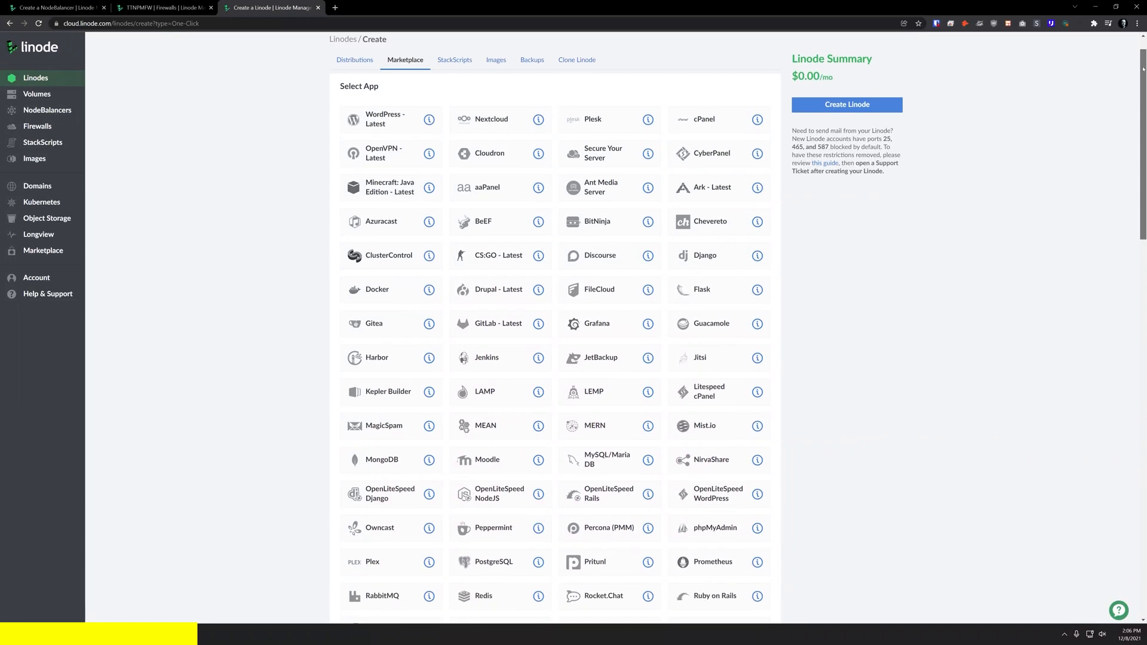
{"action": "scroll", "scroll_direction": "down", "scroll_amount": 3}
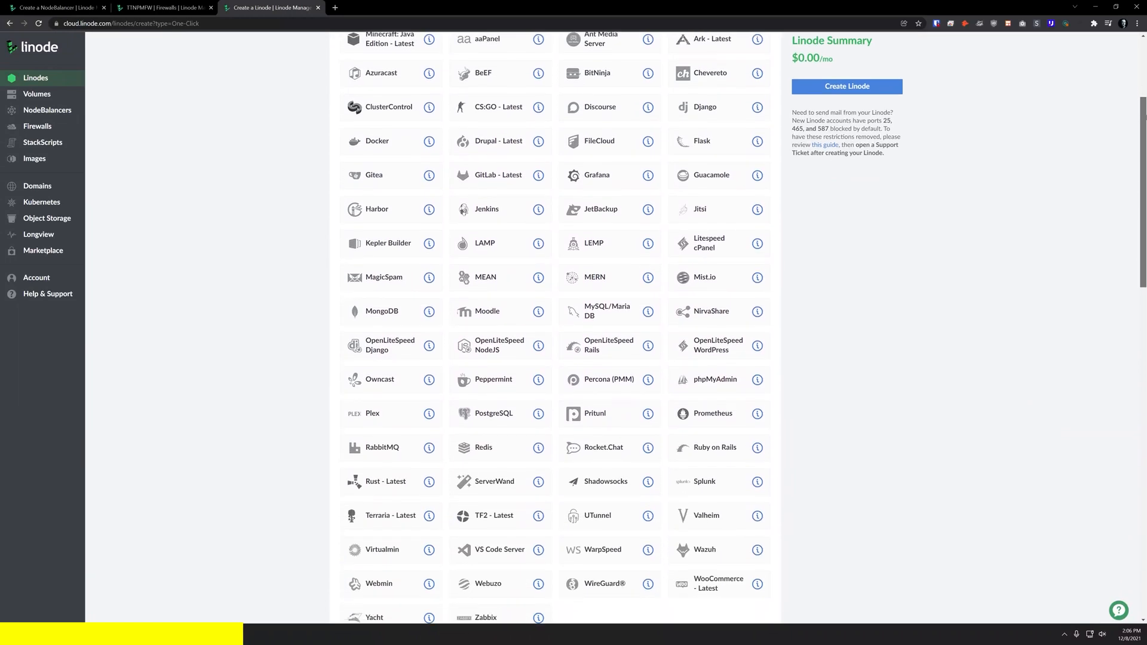
{"action": "scroll", "scroll_direction": "down", "scroll_amount": 3}
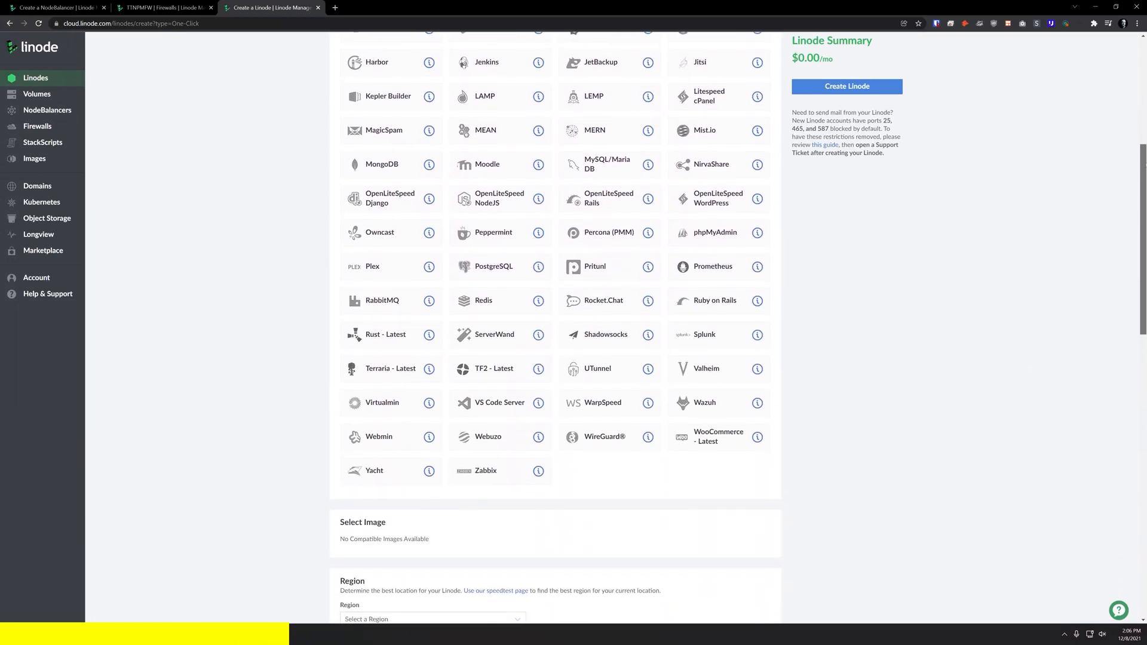
{"action": "scroll", "scroll_direction": "down", "scroll_amount": 3}
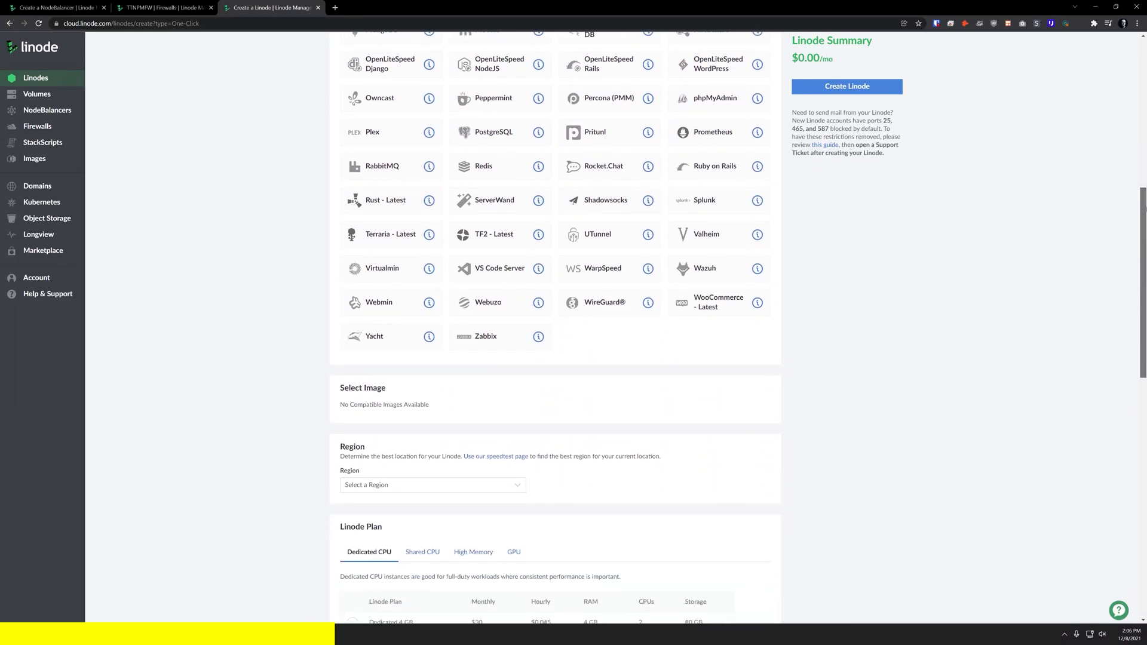
{"action": "scroll", "scroll_direction": "down", "scroll_amount": 3}
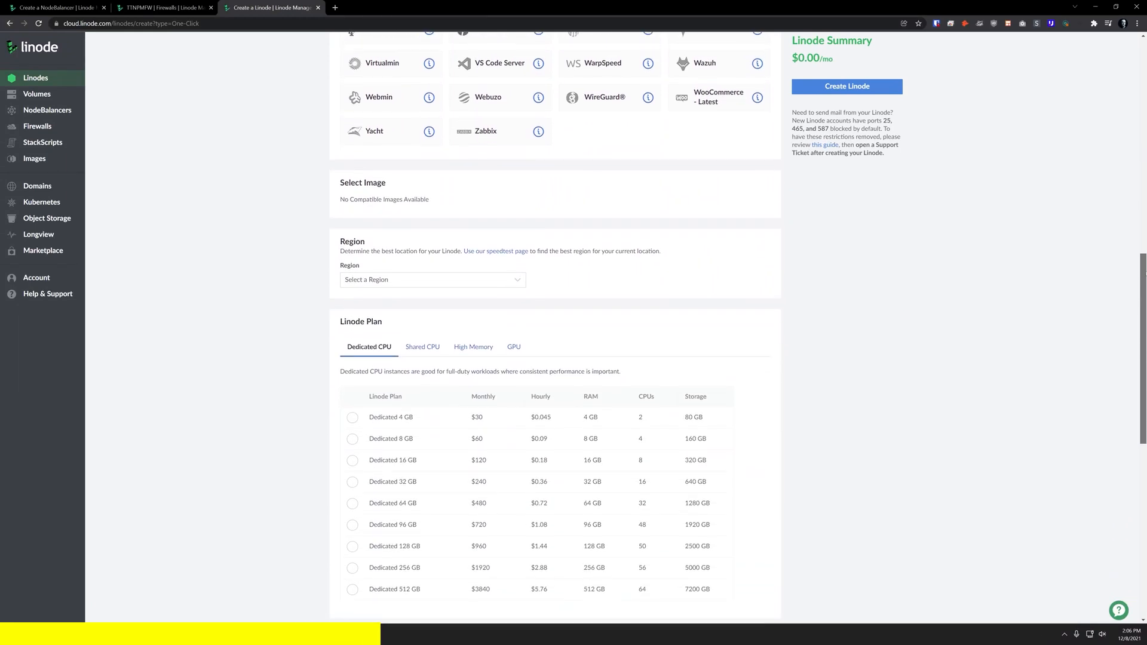
{"action": "scroll", "scroll_direction": "down", "scroll_amount": 3}
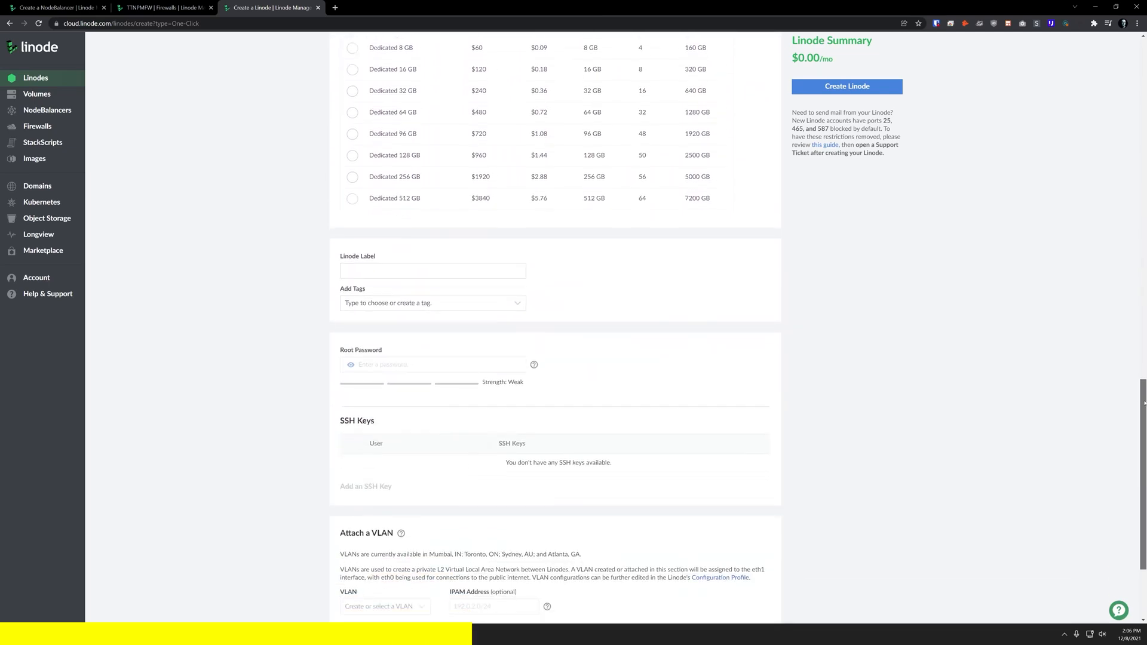
Step: View the NodeBalancer and Firewall pages, then the $100 credit sign-up offer
{"action": "left_click", "coordinate": [846, 86]}
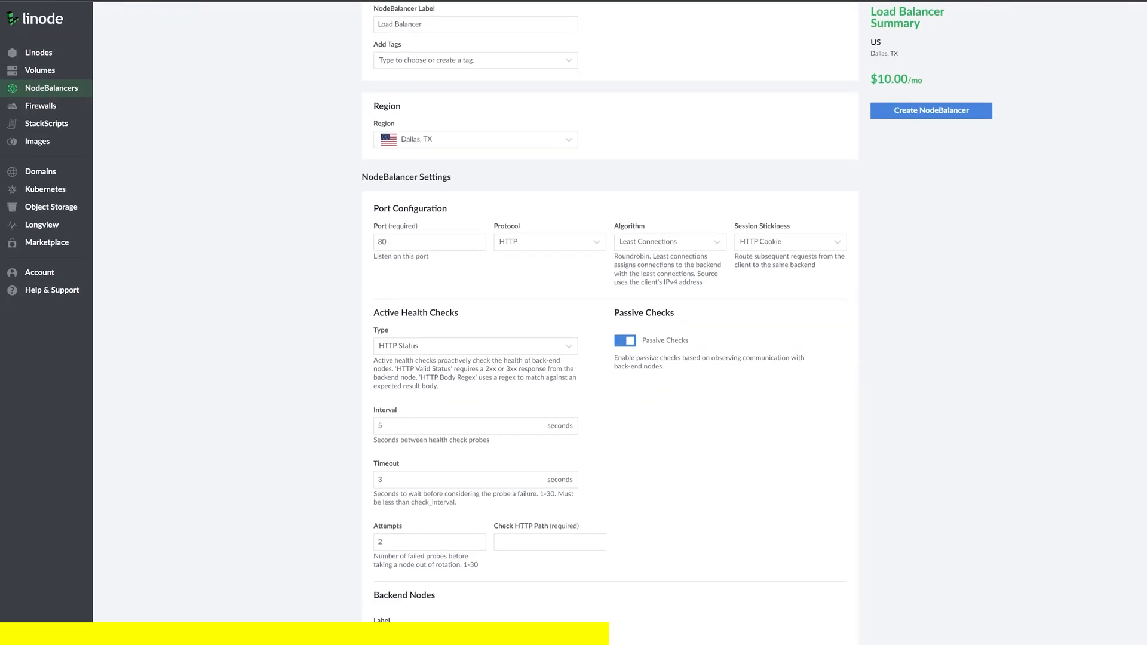
{"action": "scroll", "scroll_direction": "down", "scroll_amount": 3}
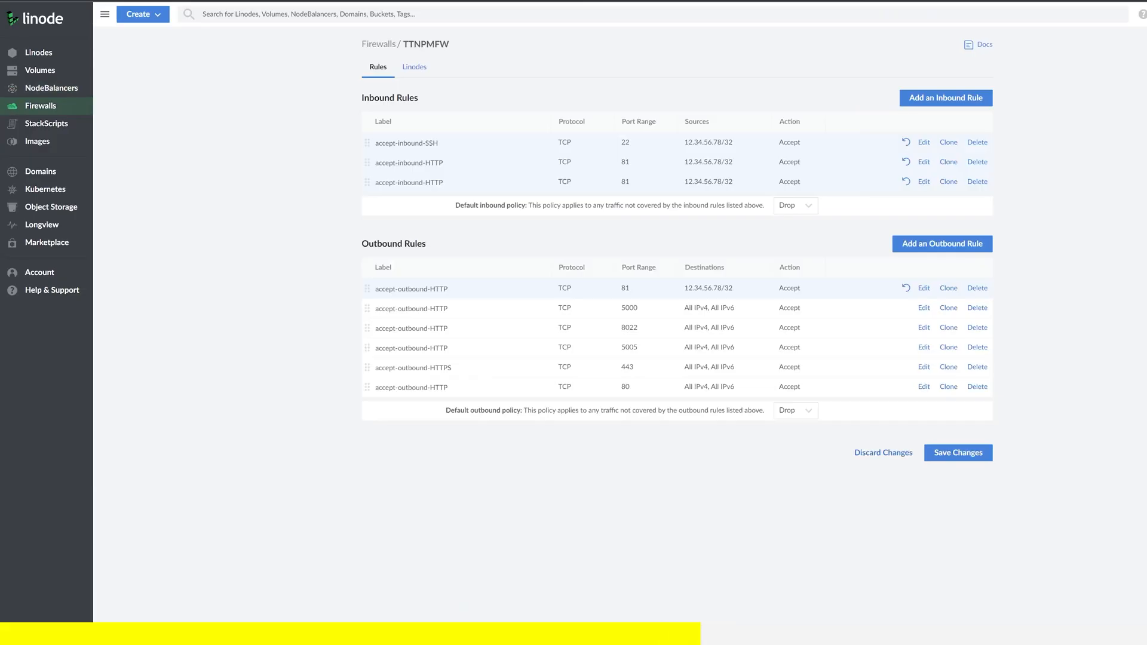
{"action": "left_click", "coordinate": [52, 291]}
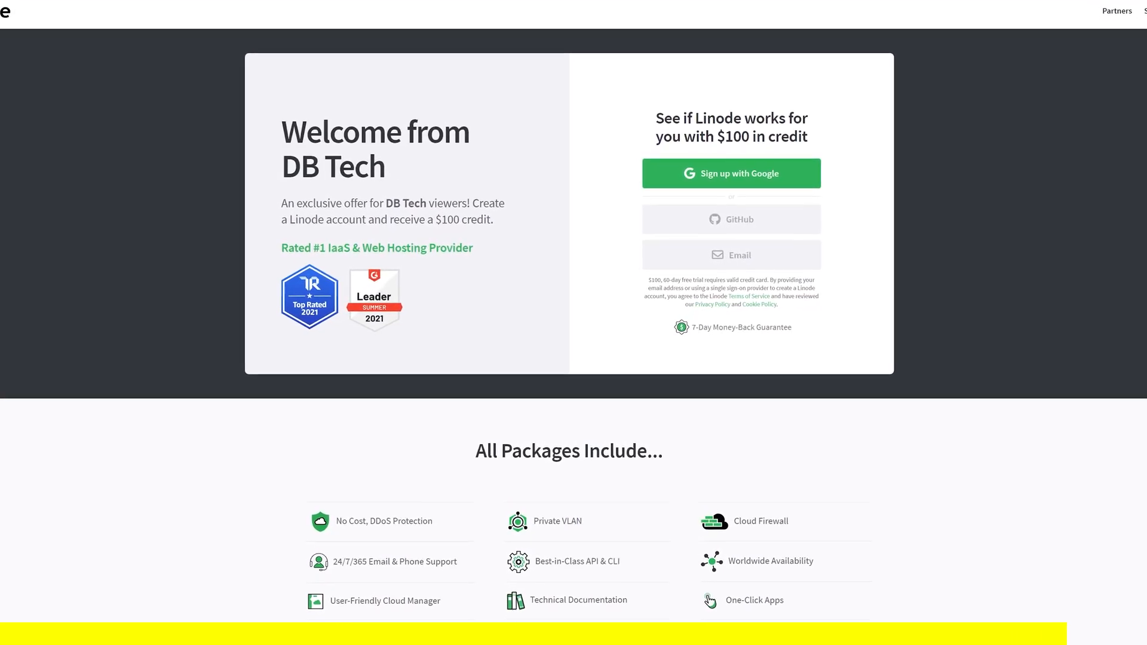
{"action": "scroll", "scroll_direction": "down", "scroll_amount": 3}
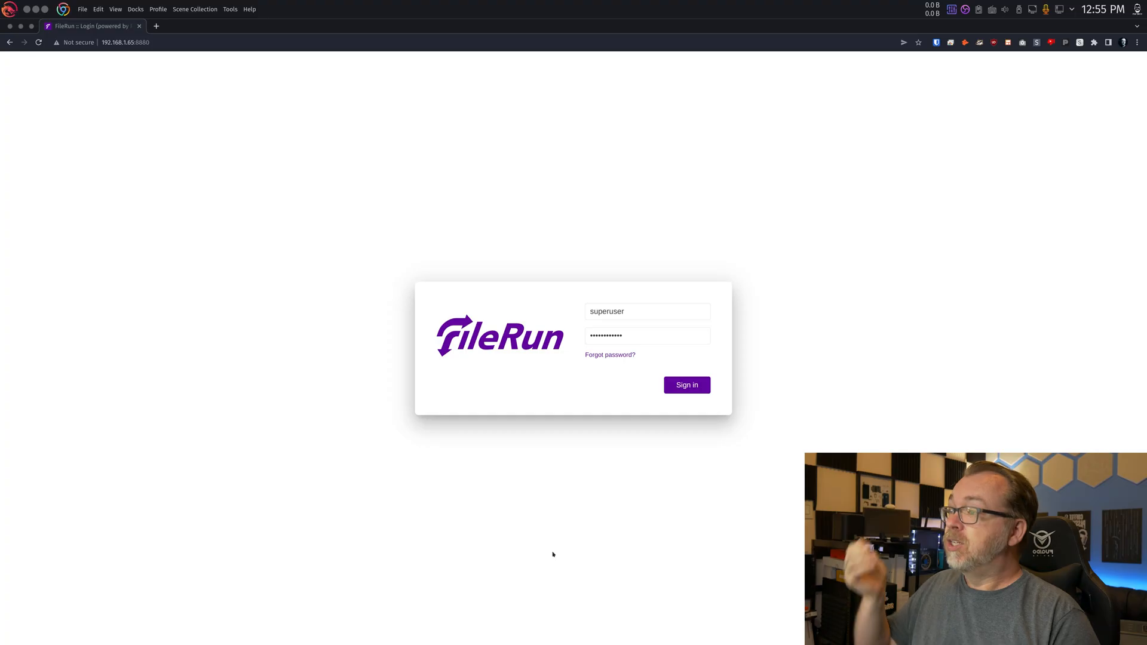
{"action": "mouse_move", "coordinate": [541, 436]}
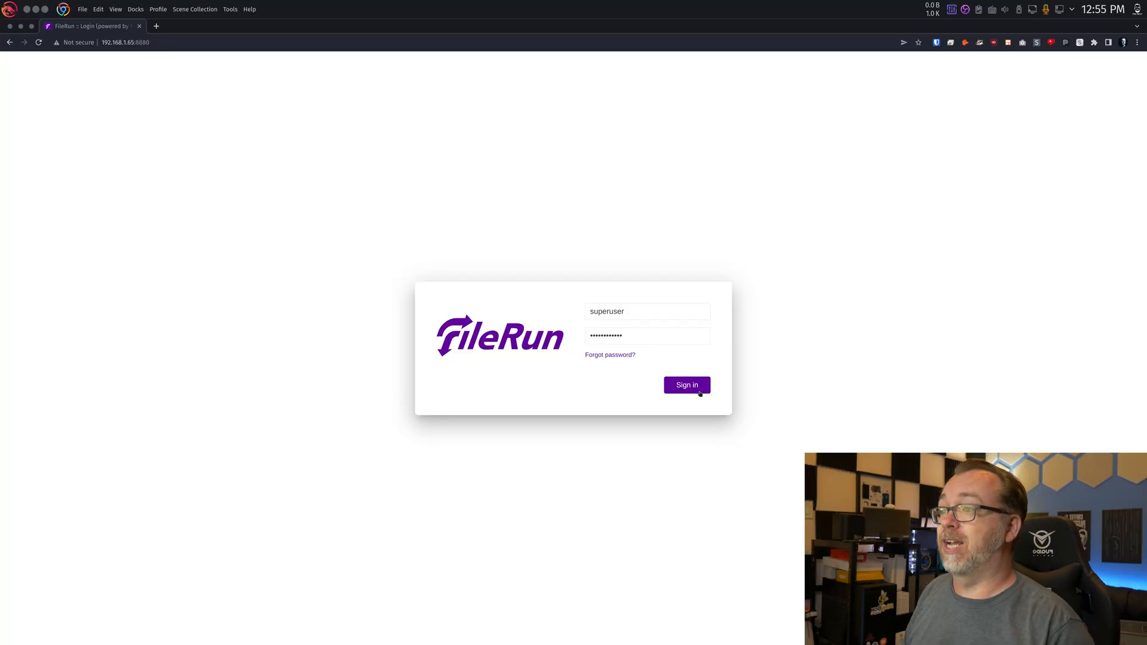
Step: Sign in to FileRun as superuser to reach My Files
{"action": "left_click", "coordinate": [687, 385]}
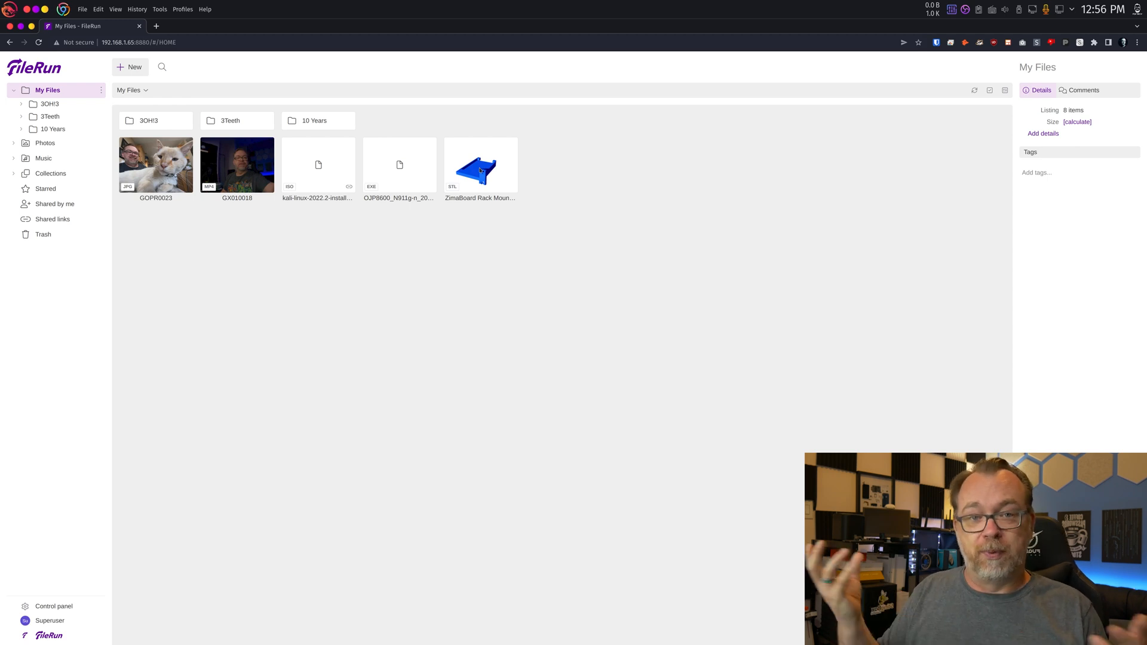
{"action": "double_click", "coordinate": [480, 165]}
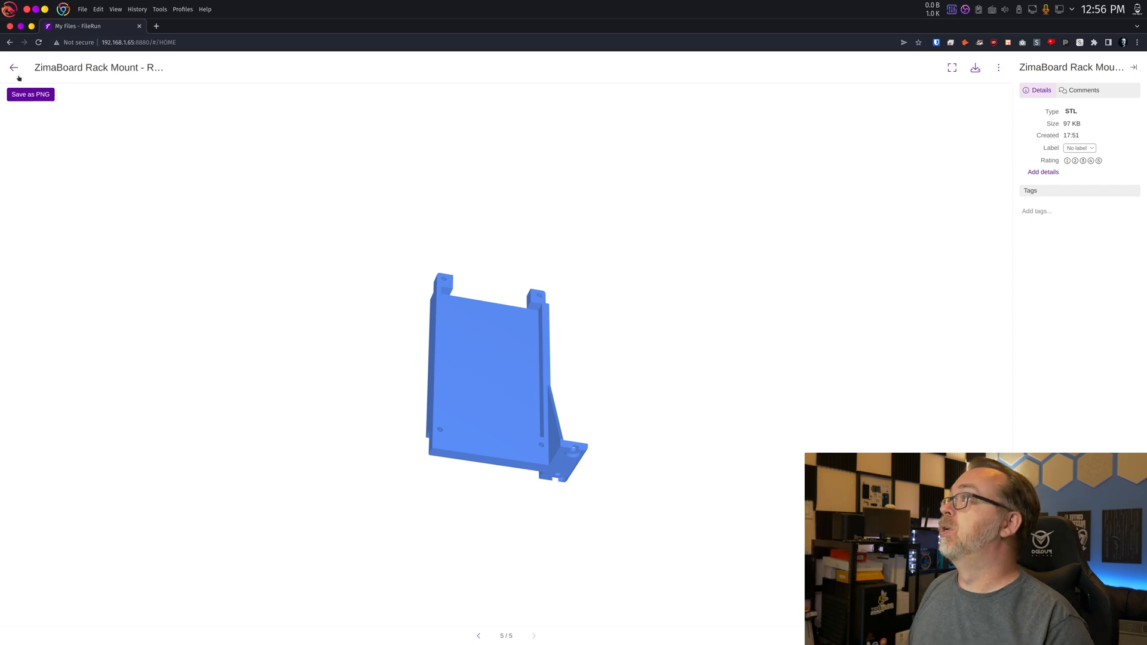
{"action": "left_click", "coordinate": [13, 67]}
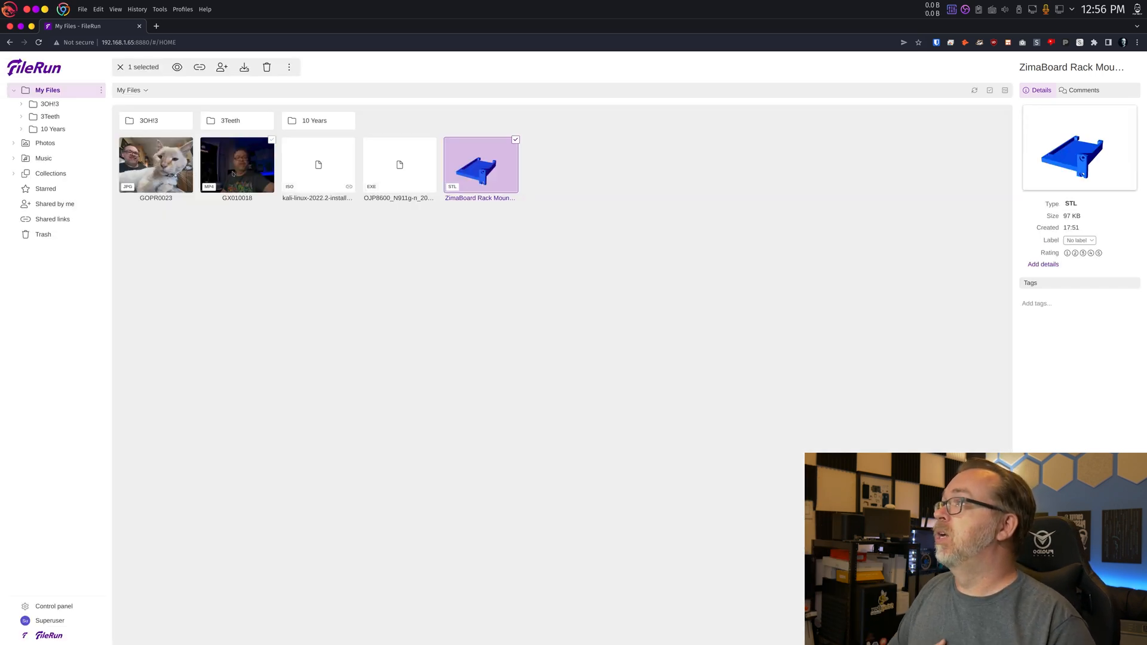
{"action": "double_click", "coordinate": [155, 165]}
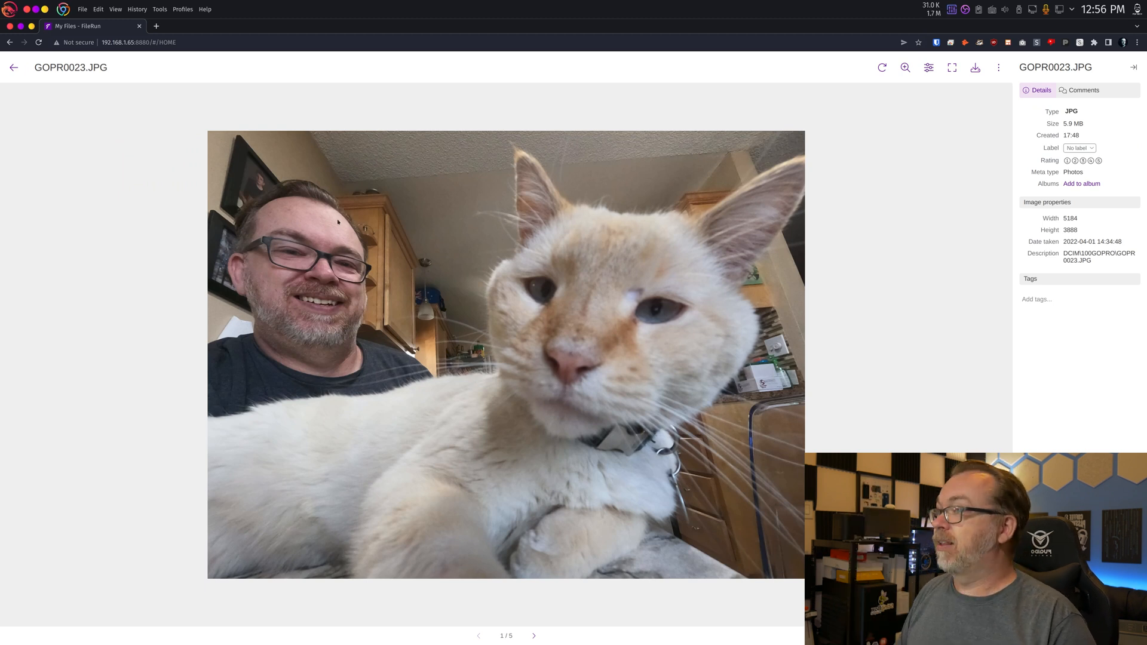
{"action": "left_click", "coordinate": [13, 67]}
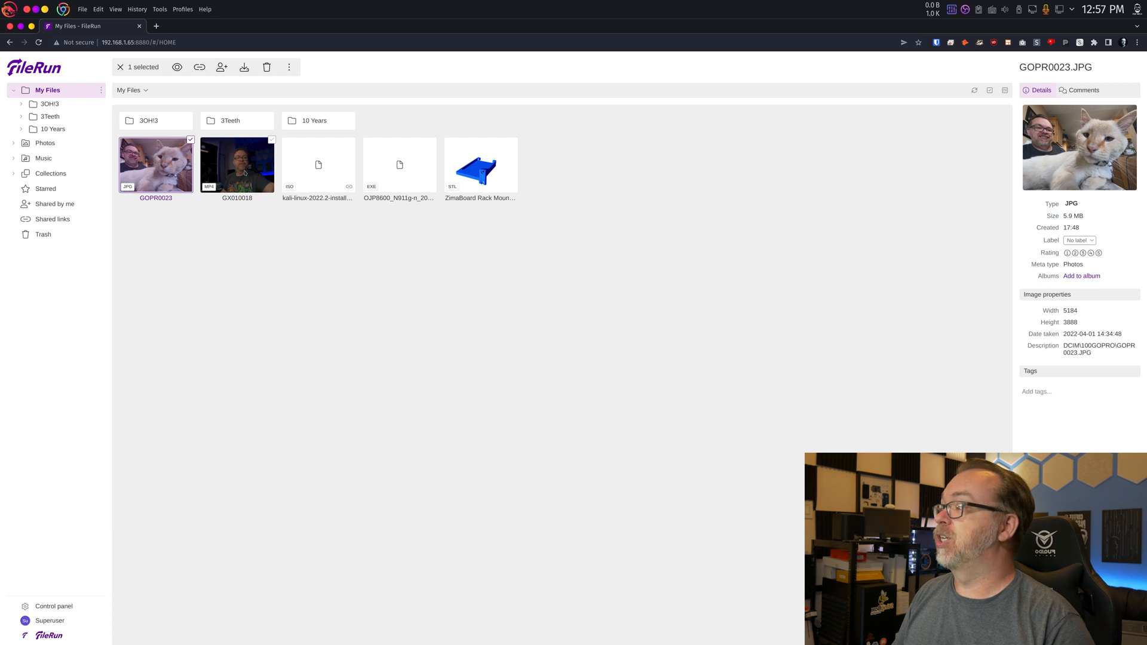
{"action": "double_click", "coordinate": [236, 165]}
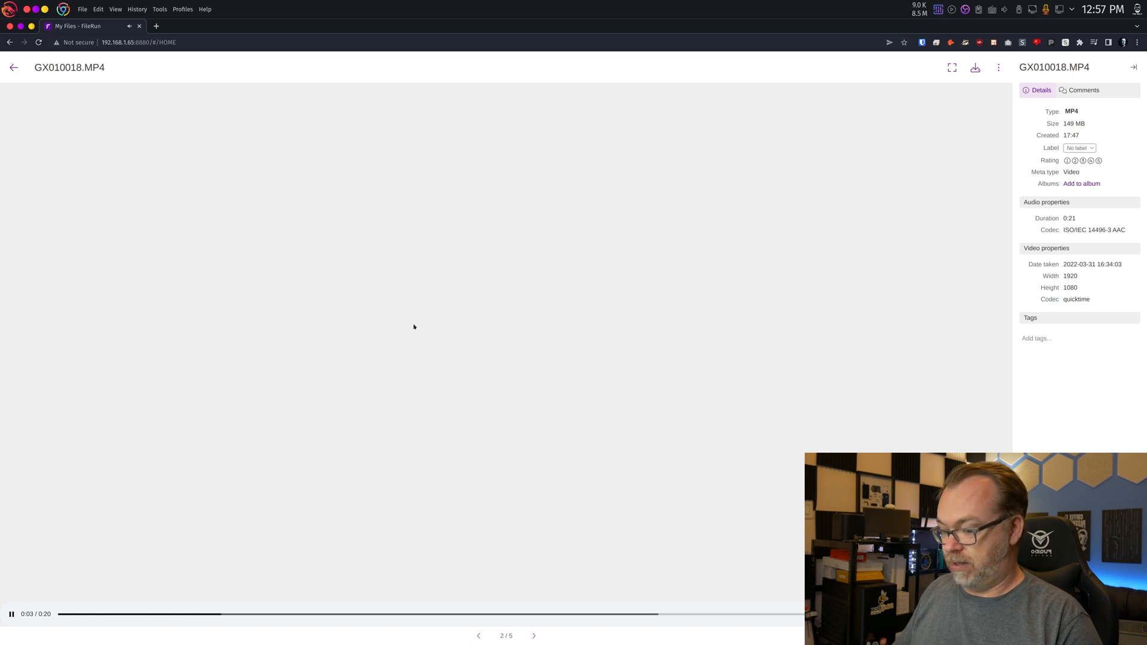
{"action": "left_click", "coordinate": [14, 67]}
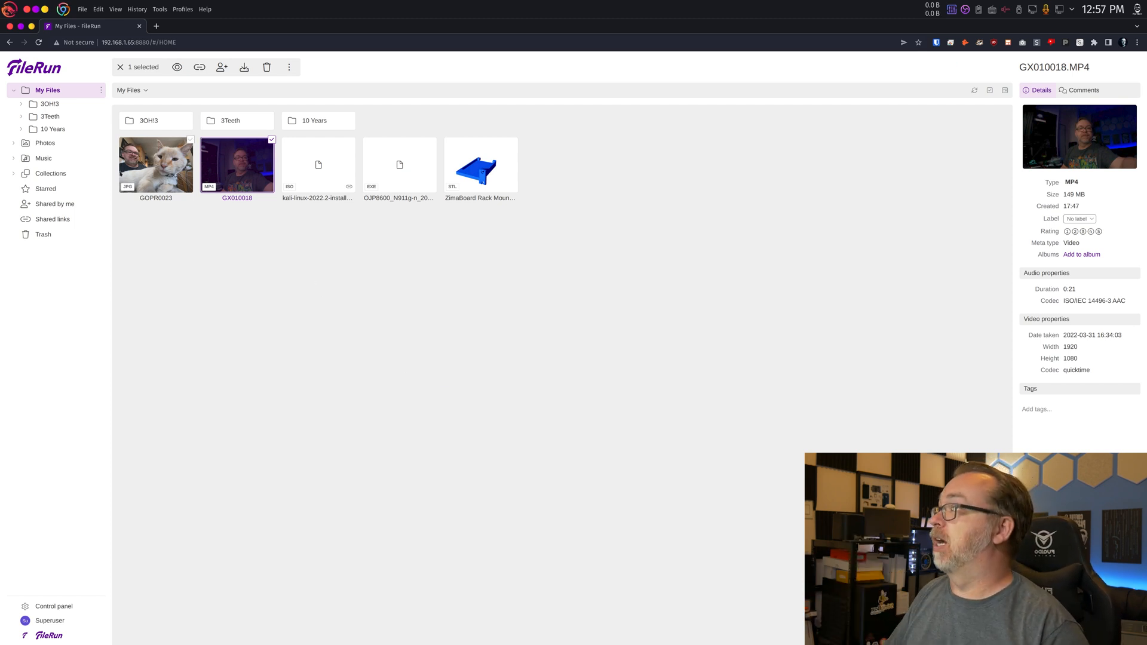
Step: Browse Music through Collections, Random, By artist and By album listings
{"action": "left_click", "coordinate": [44, 157]}
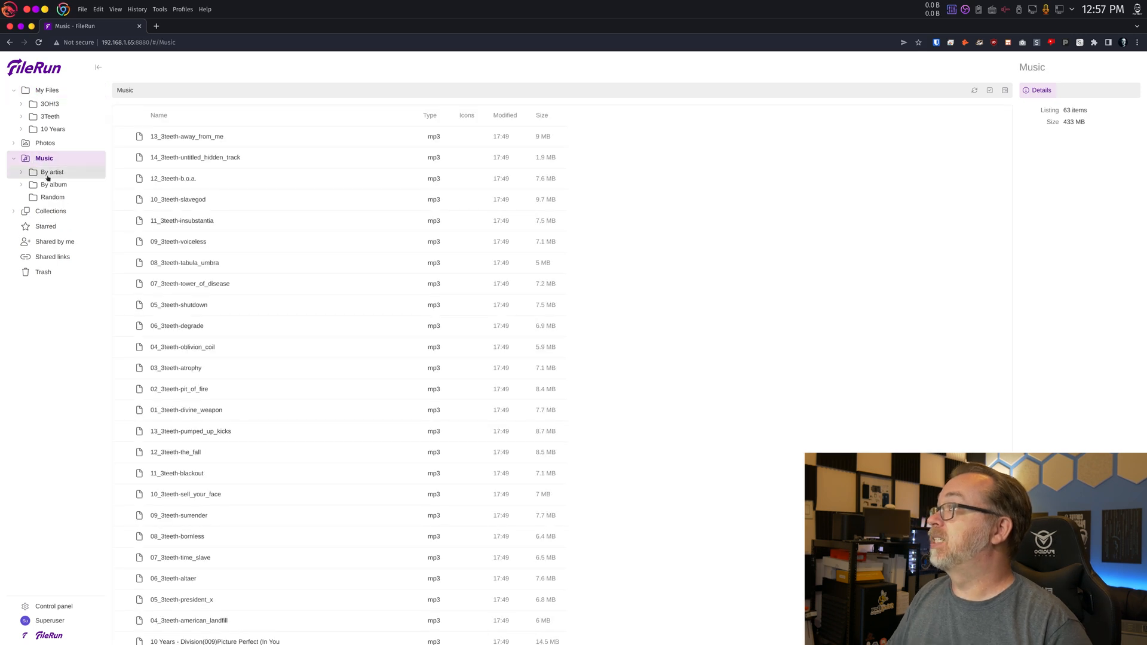
{"action": "left_click", "coordinate": [51, 211]}
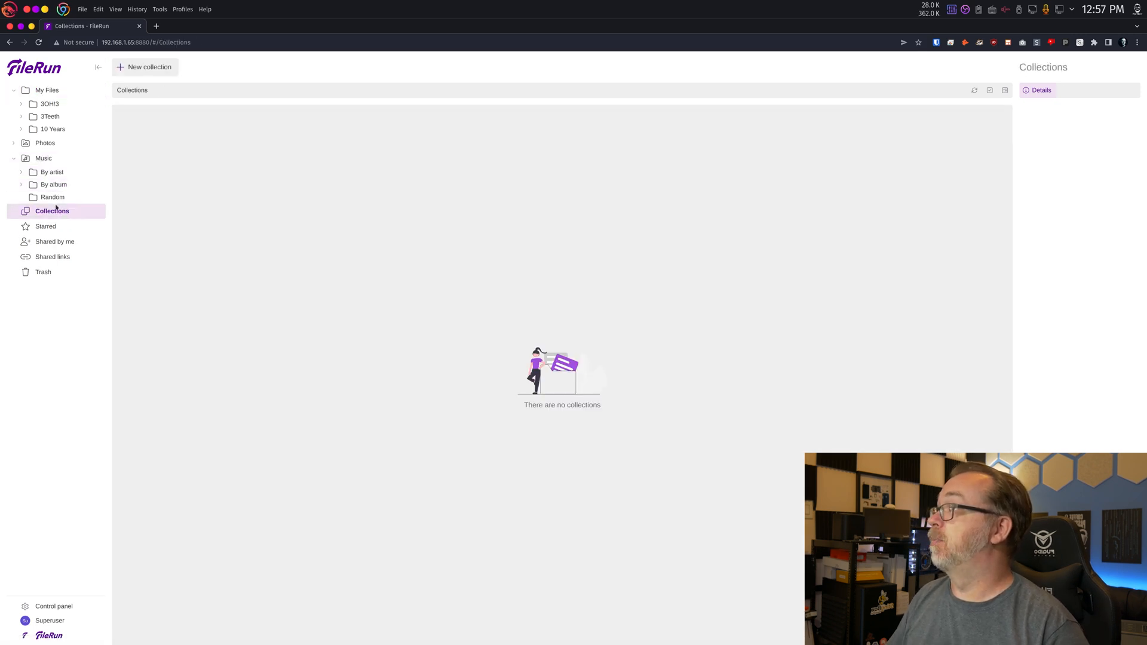
{"action": "left_click", "coordinate": [52, 197]}
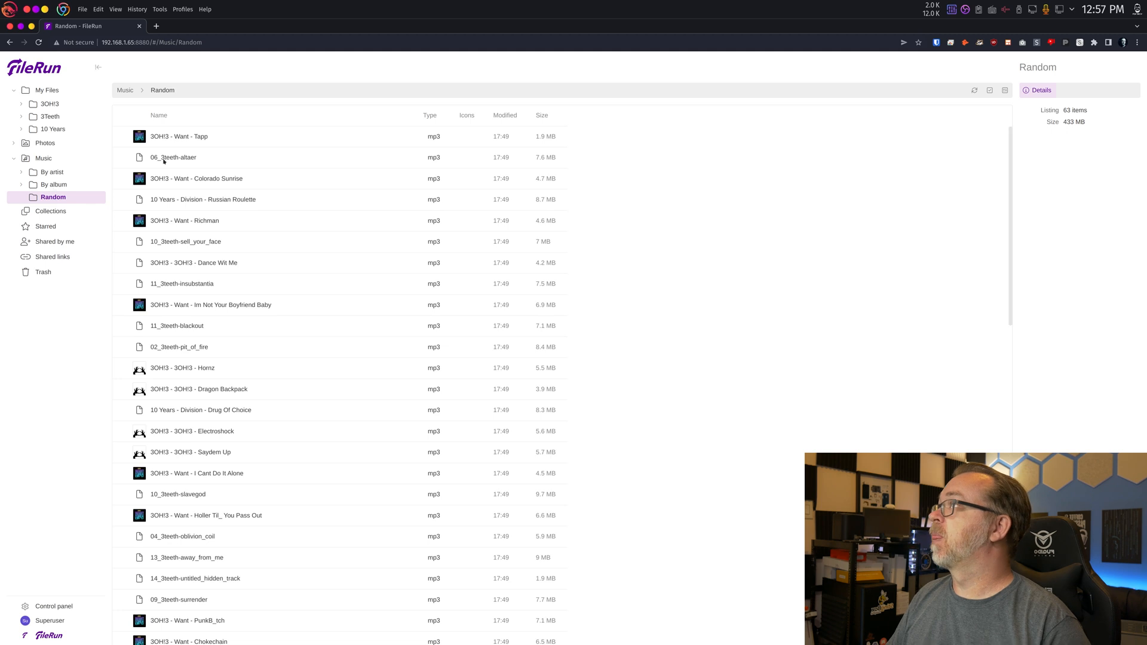
{"action": "left_click", "coordinate": [52, 172]}
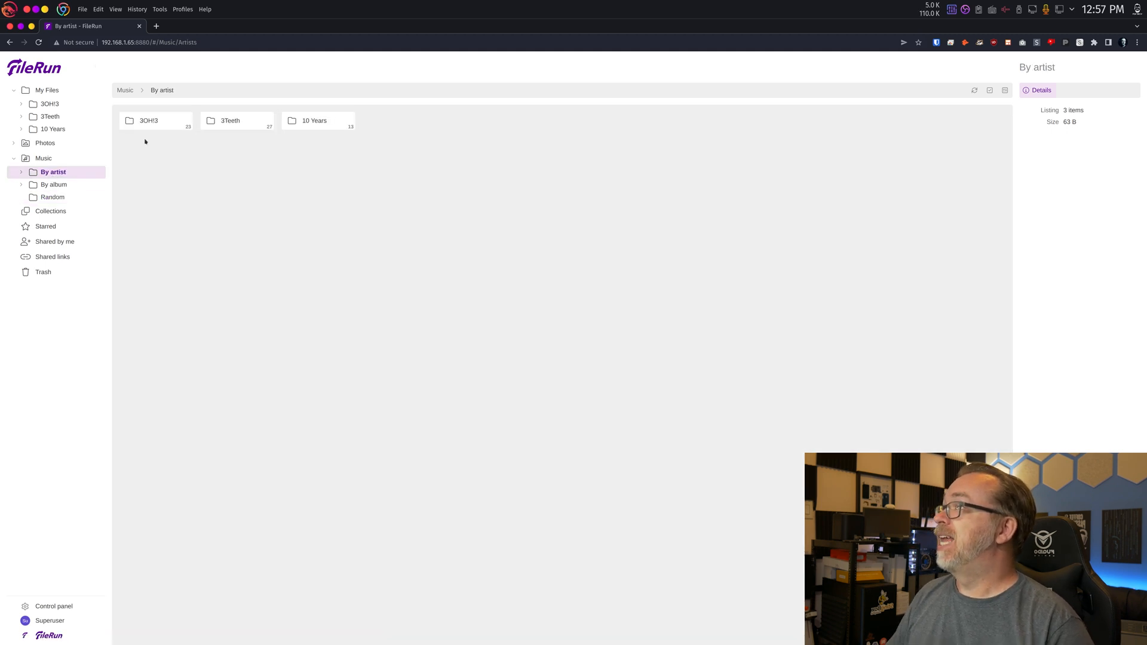
{"action": "mouse_move", "coordinate": [248, 145]}
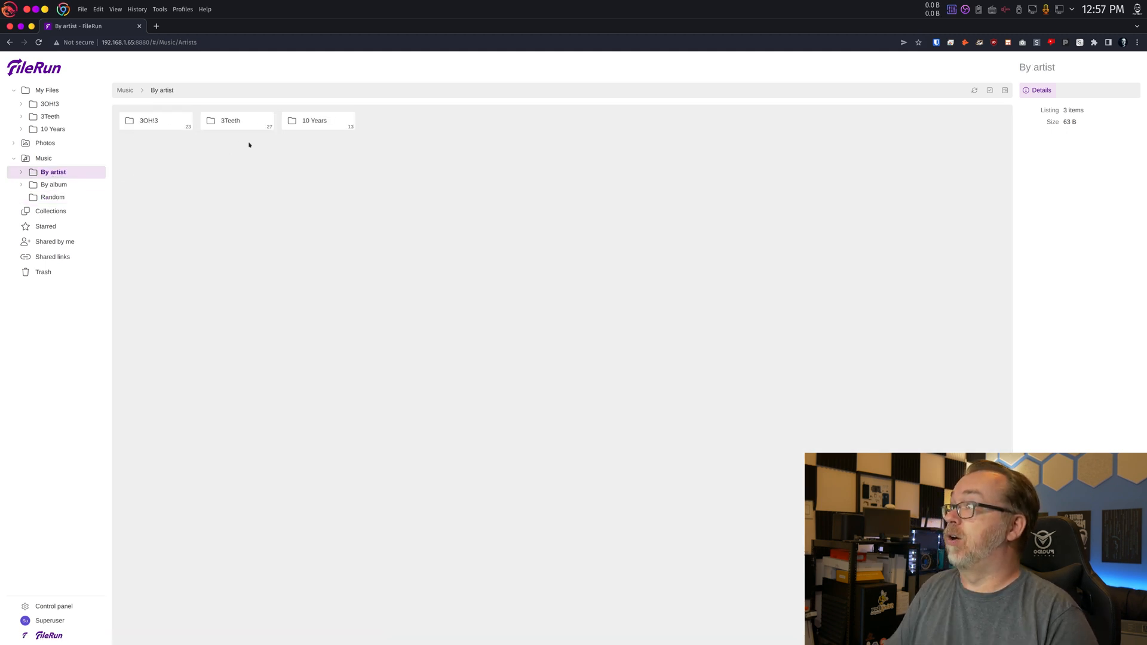
{"action": "left_click", "coordinate": [55, 184]}
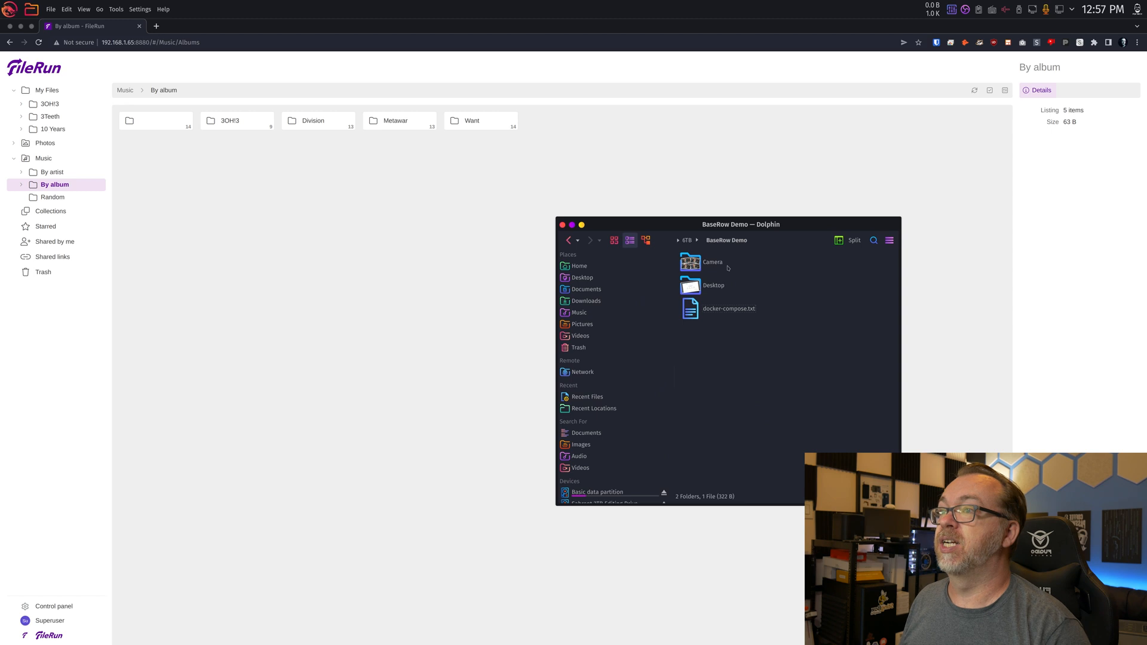
Step: Open Dolphin's Camera folder, then switch FileRun back to My Files
{"action": "double_click", "coordinate": [712, 262]}
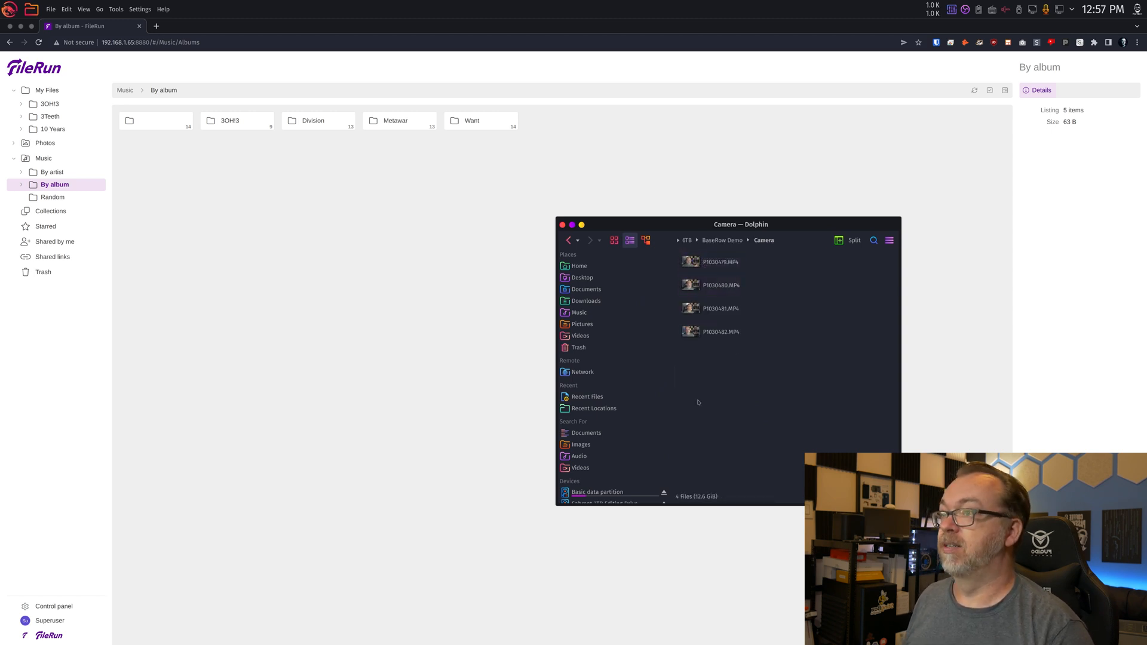
{"action": "left_click", "coordinate": [720, 261]}
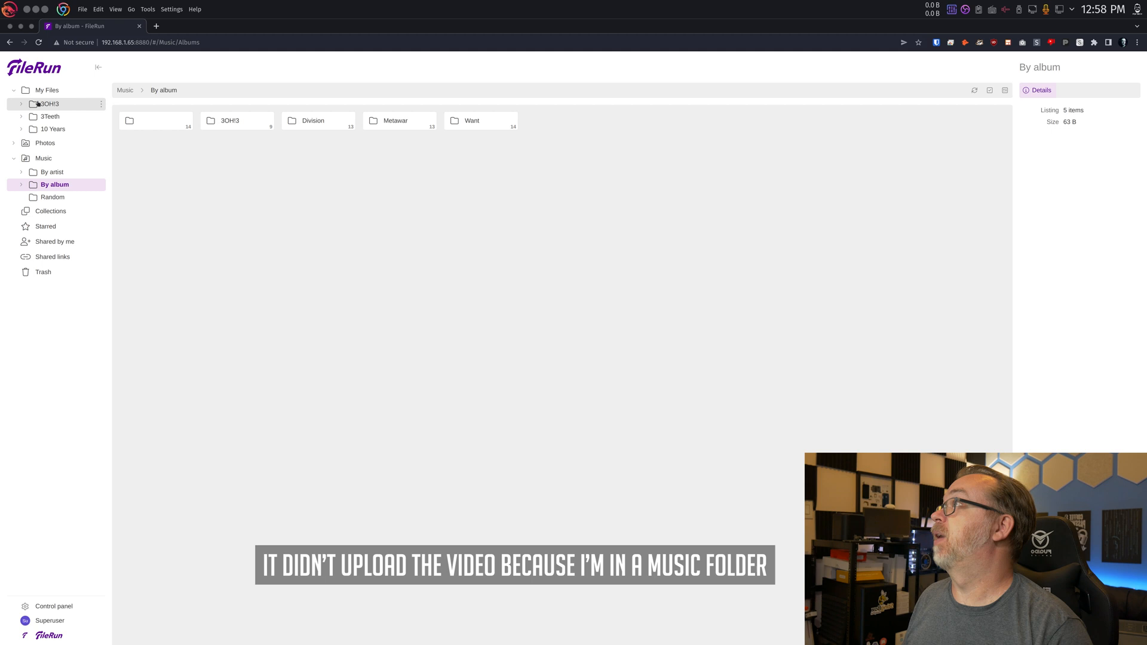
{"action": "left_click", "coordinate": [47, 90]}
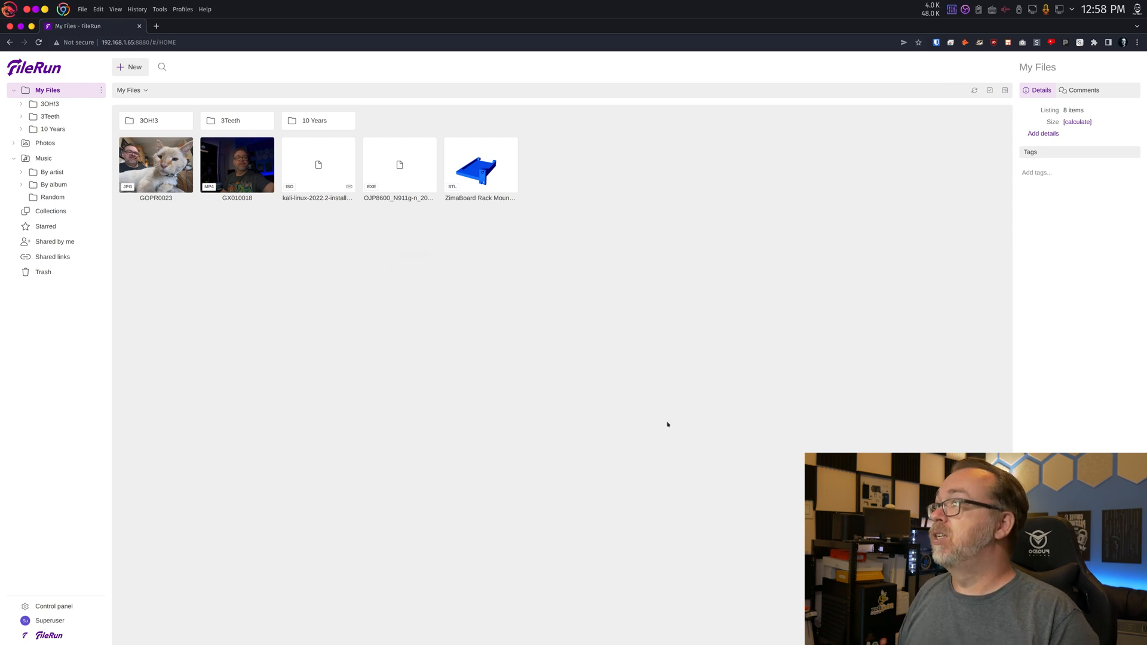
{"action": "mouse_move", "coordinate": [495, 358]}
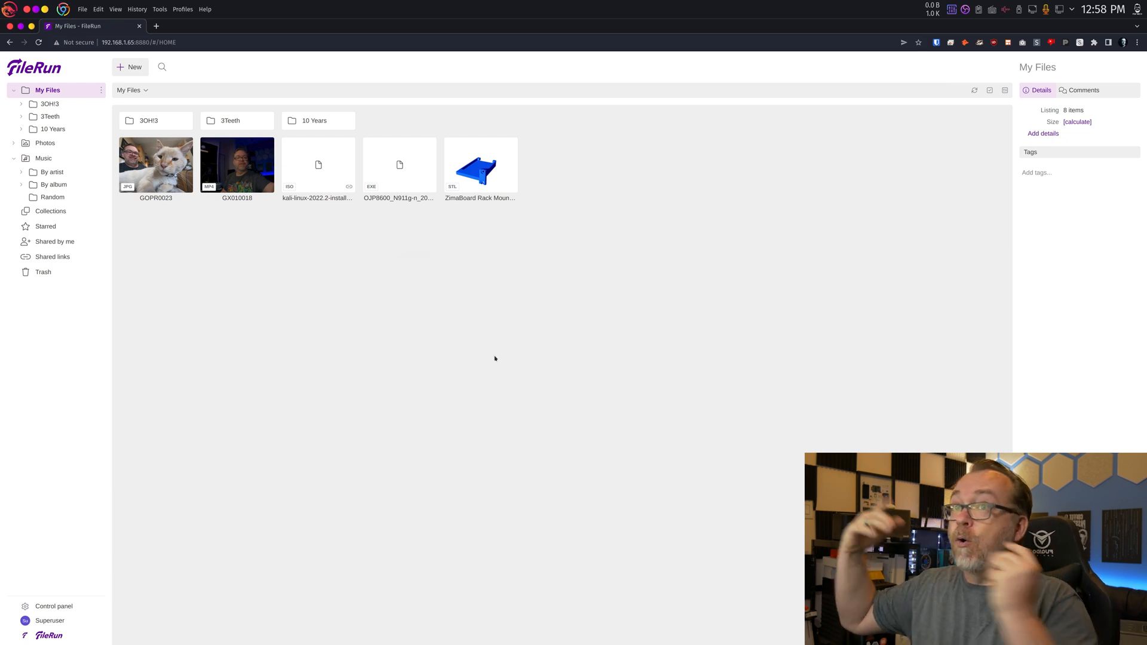
Step: Create a New Folder in My Files and start uploading P1030479.MP4
{"action": "right_click", "coordinate": [495, 359]}
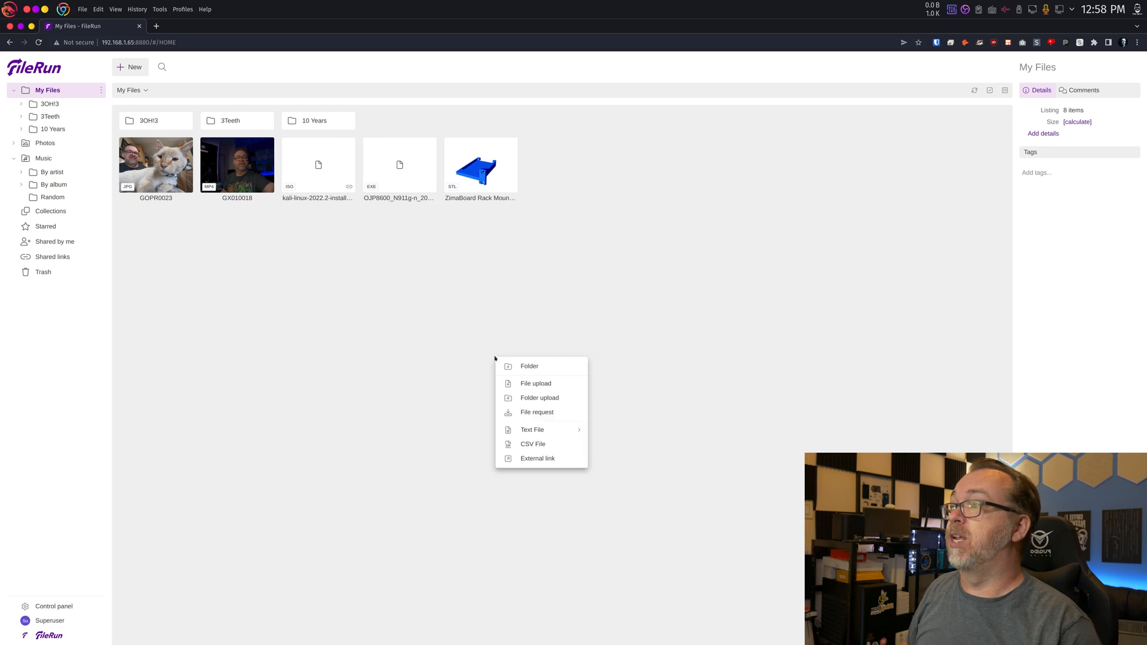
{"action": "left_click", "coordinate": [529, 366]}
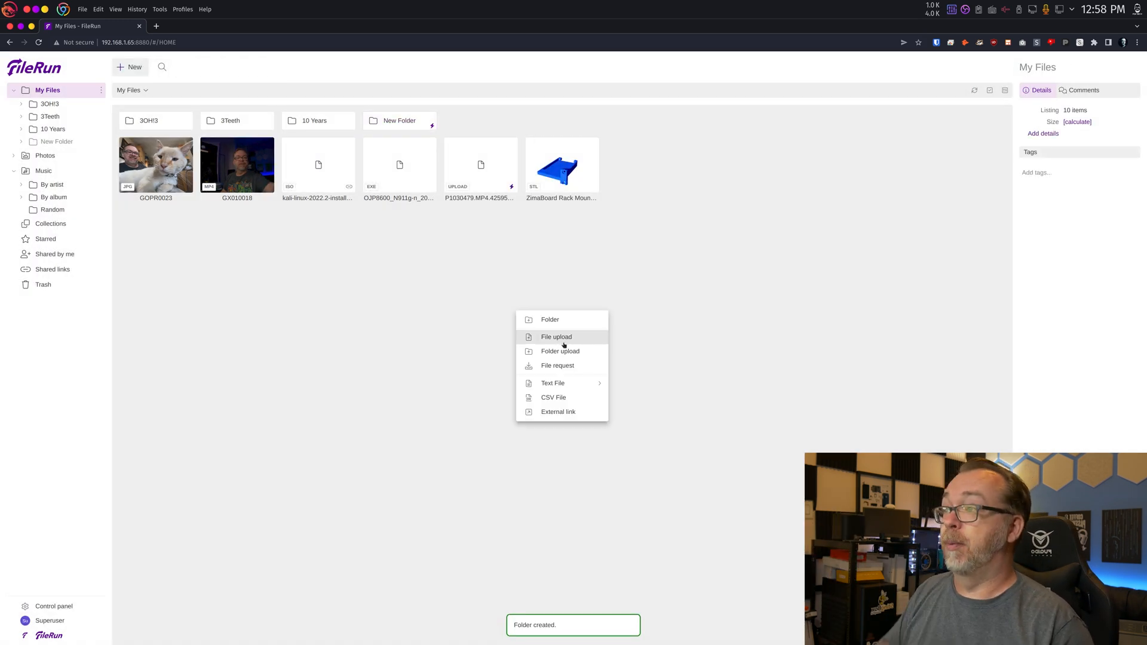
{"action": "mouse_move", "coordinate": [560, 352]}
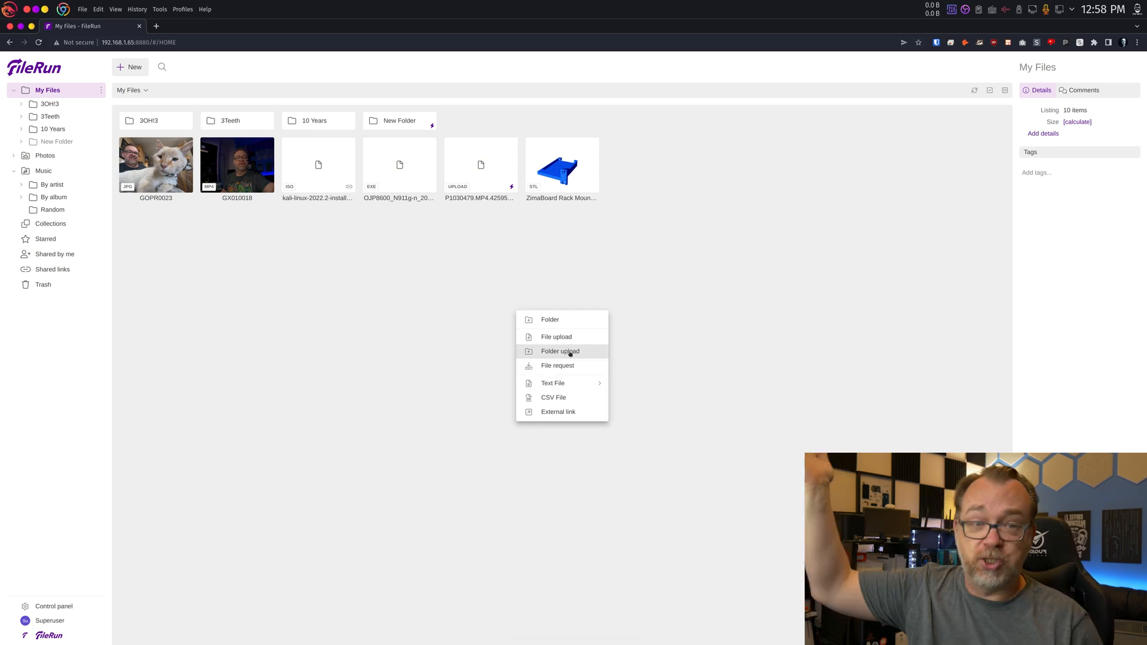
{"action": "left_click", "coordinate": [466, 260]}
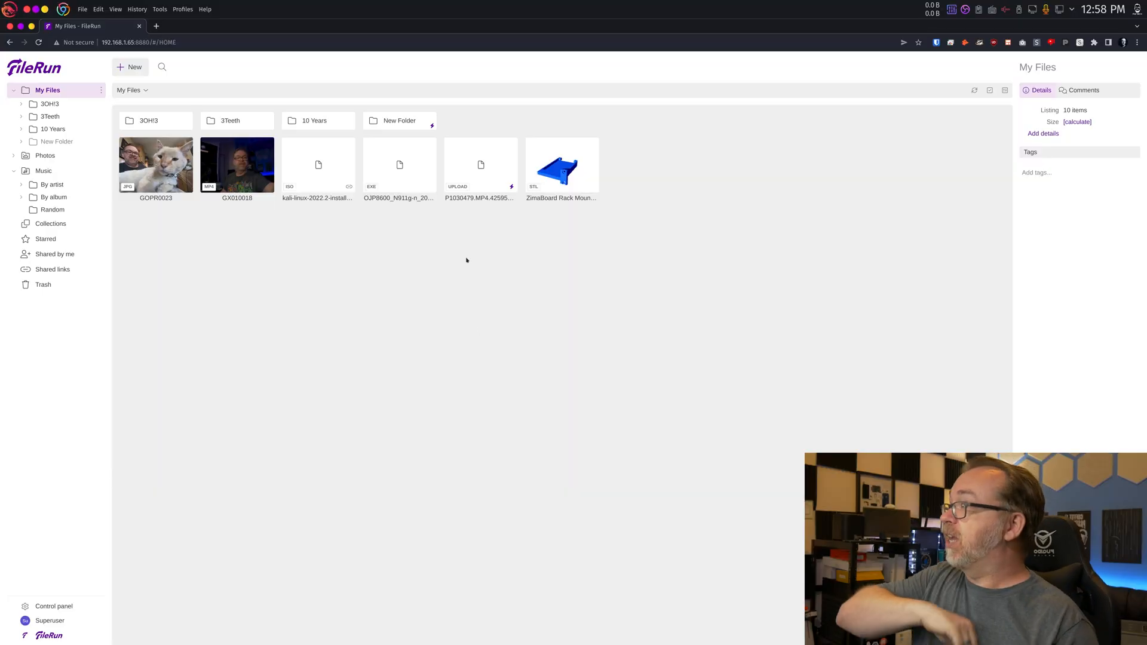
{"action": "mouse_move", "coordinate": [320, 394]}
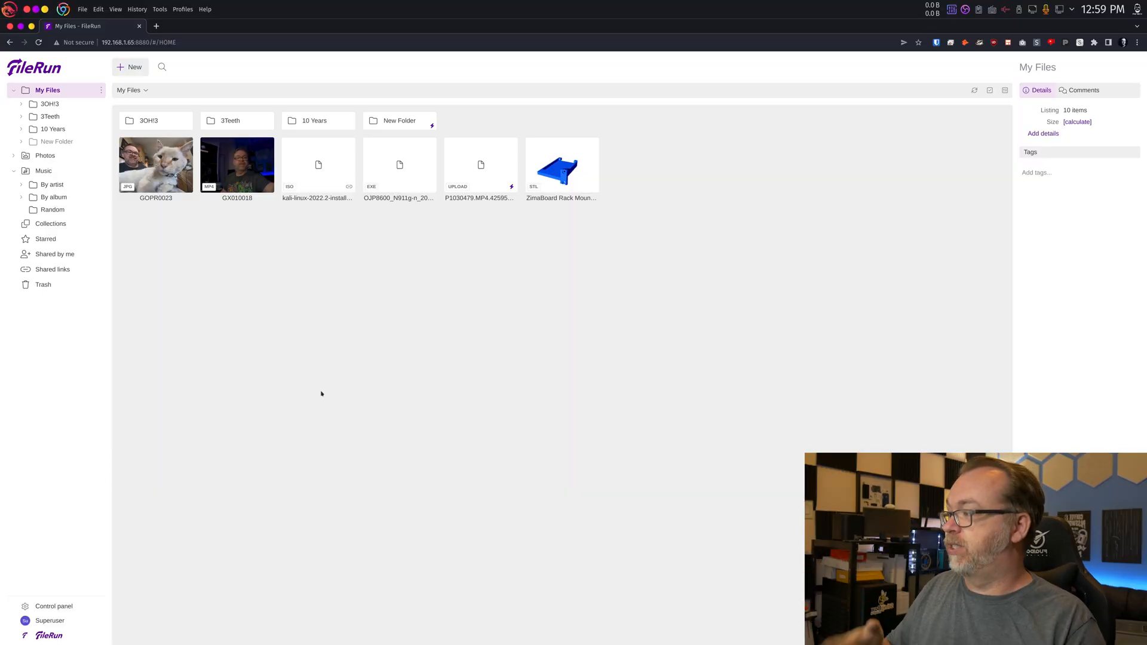
{"action": "left_click", "coordinate": [53, 606]}
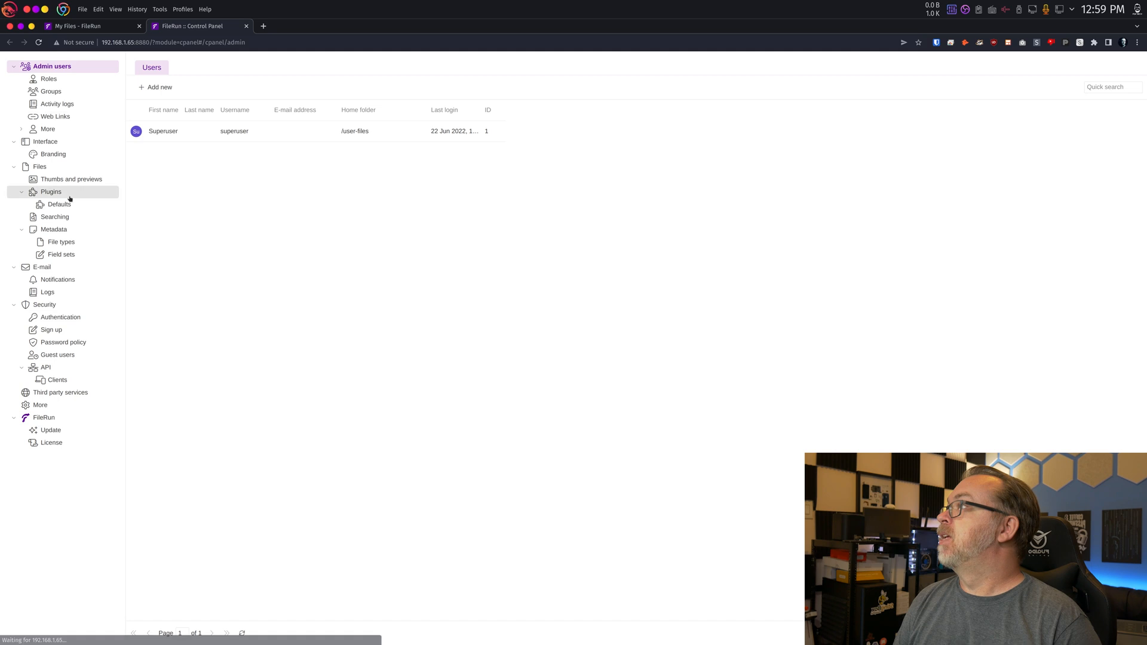
Step: Expand Admin users > More and view the Enterprise-only Storage usage page
{"action": "left_click", "coordinate": [60, 317]}
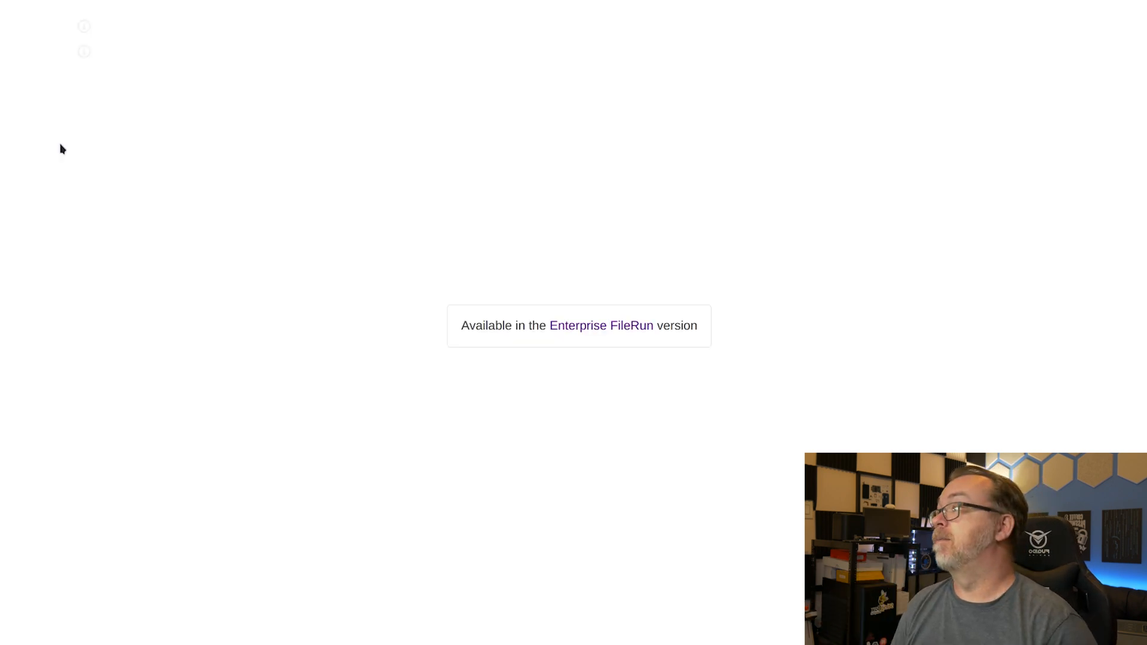
{"action": "left_click", "coordinate": [69, 141]}
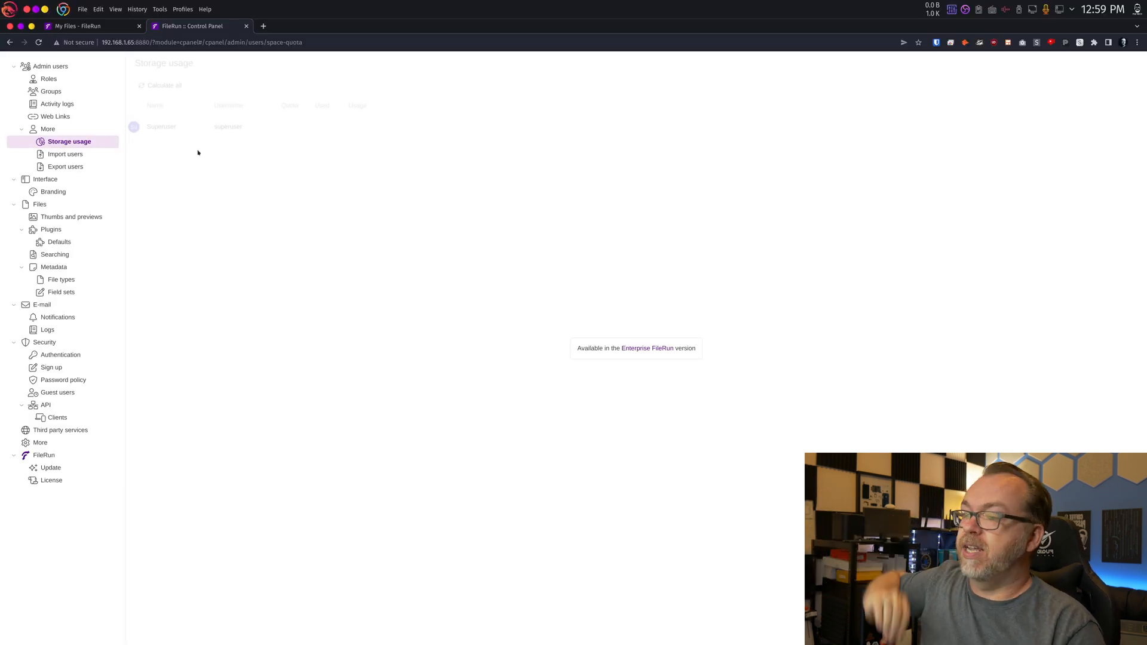
{"action": "left_click", "coordinate": [53, 192]}
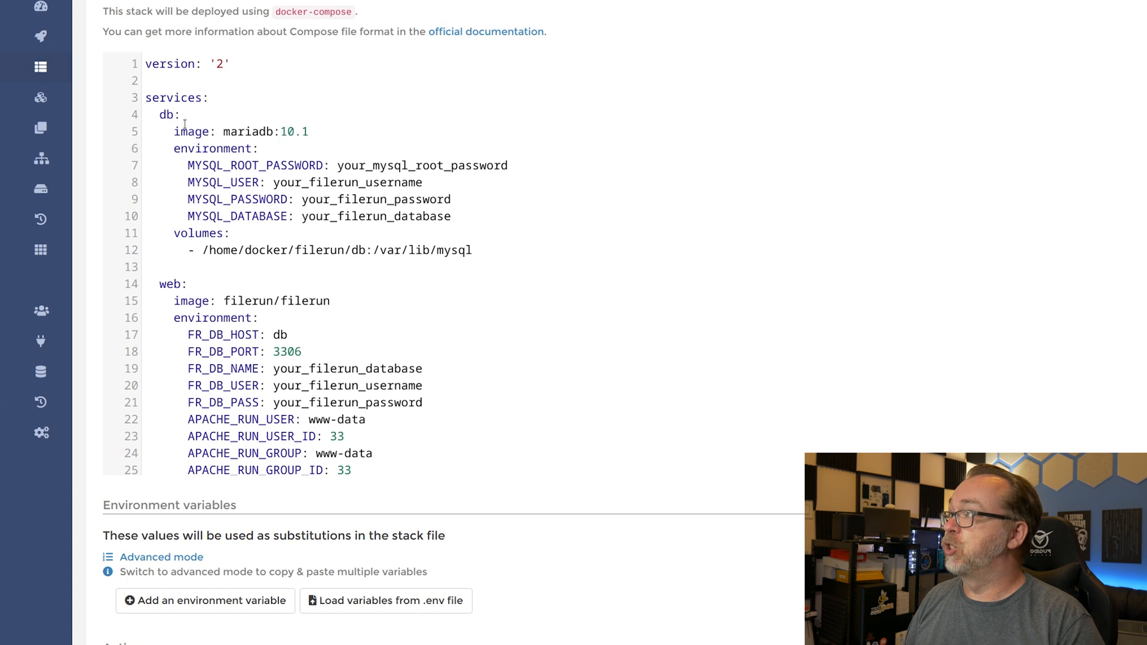
Step: Review the compose file's mariadb image, database volume path, filerun image and port 8880
{"action": "double_click", "coordinate": [265, 132]}
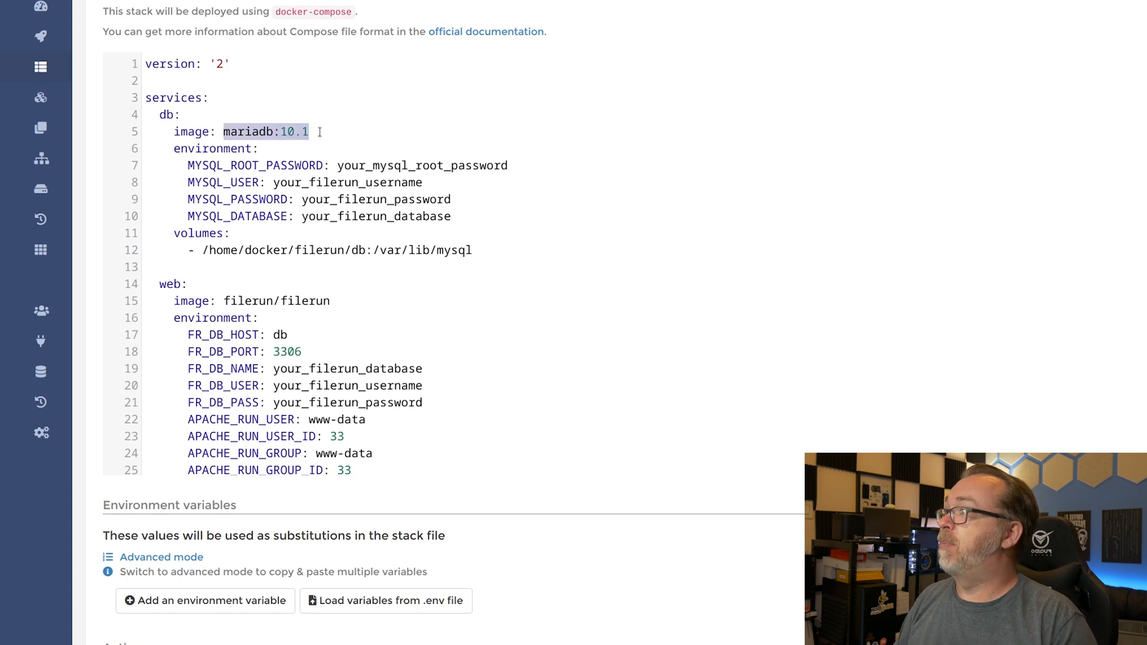
{"action": "mouse_move", "coordinate": [268, 173]}
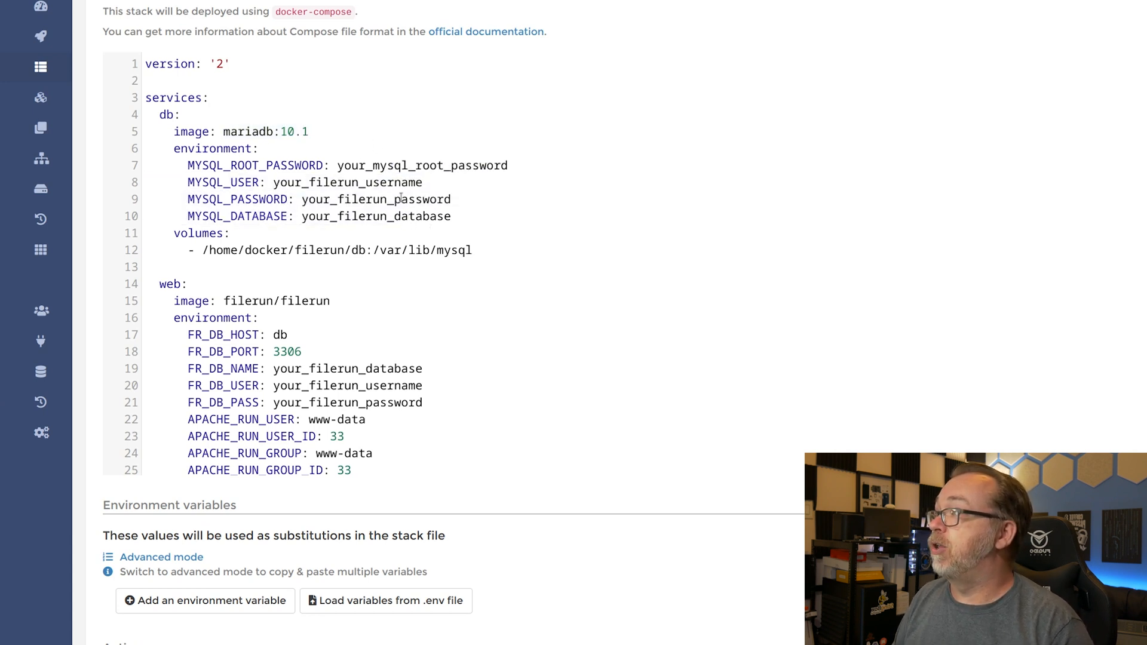
{"action": "left_click_drag", "start_coordinate": [261, 166], "coordinate": [369, 166]}
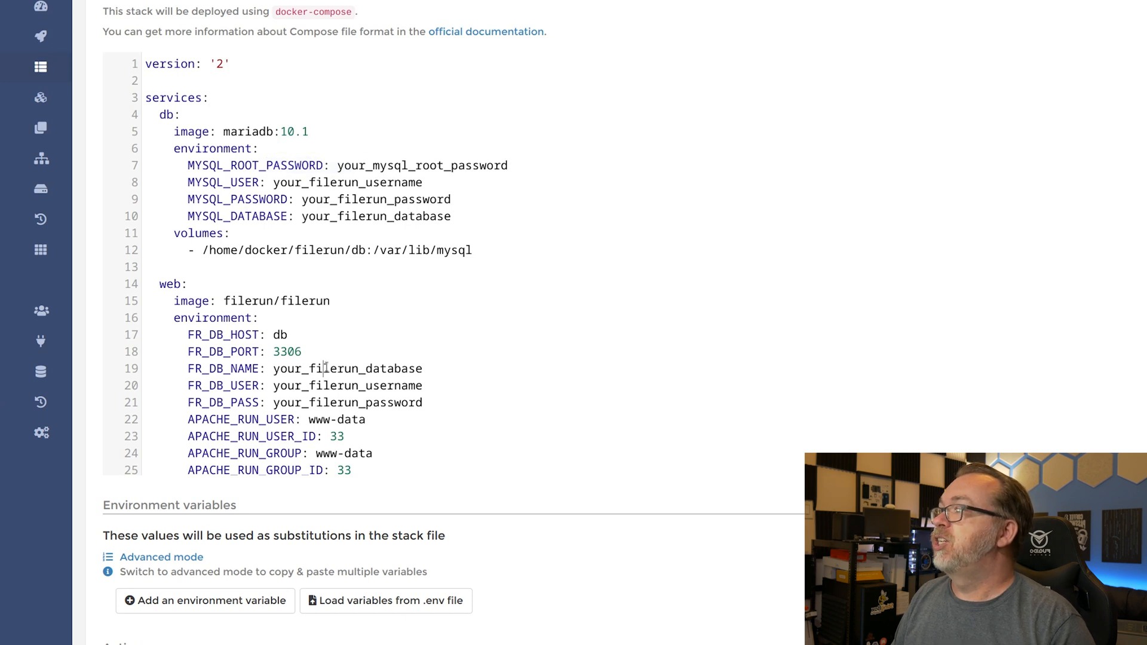
{"action": "left_click_drag", "start_coordinate": [326, 369], "coordinate": [359, 402]}
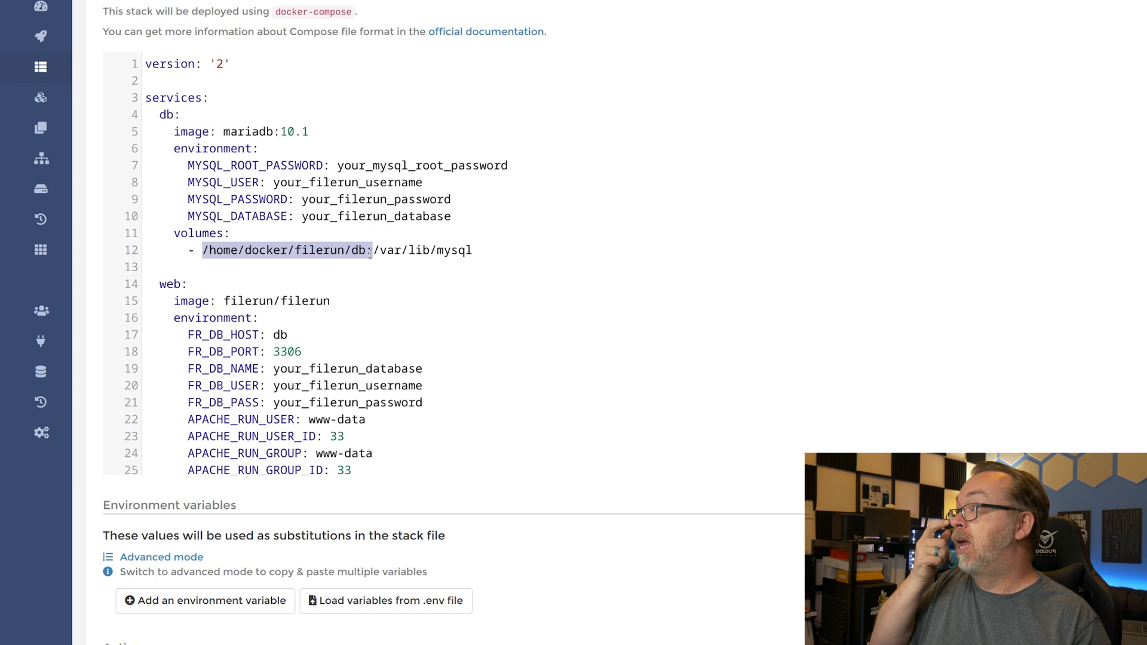
{"action": "scroll", "scroll_direction": "down", "scroll_amount": 3}
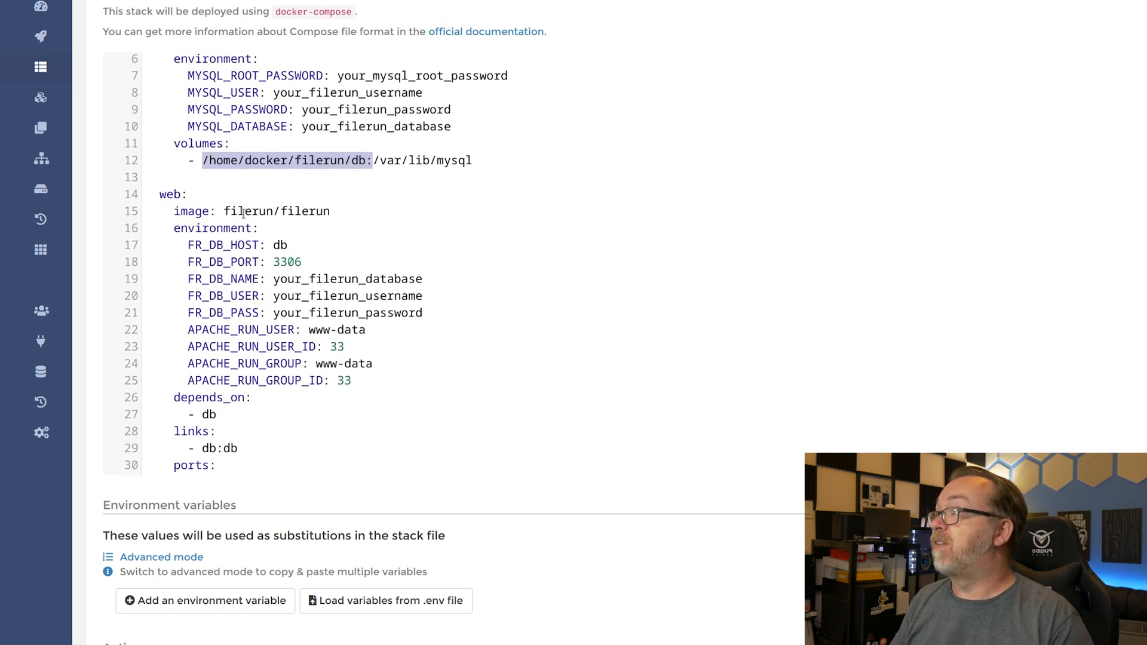
{"action": "double_click", "coordinate": [301, 212]}
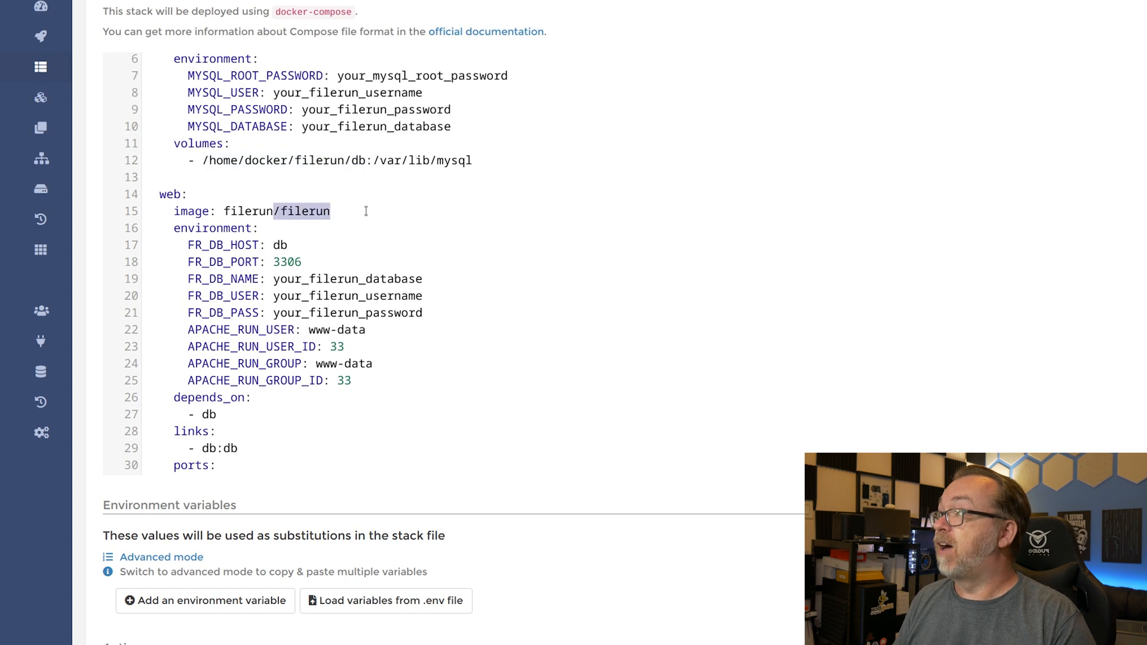
{"action": "mouse_move", "coordinate": [192, 242]}
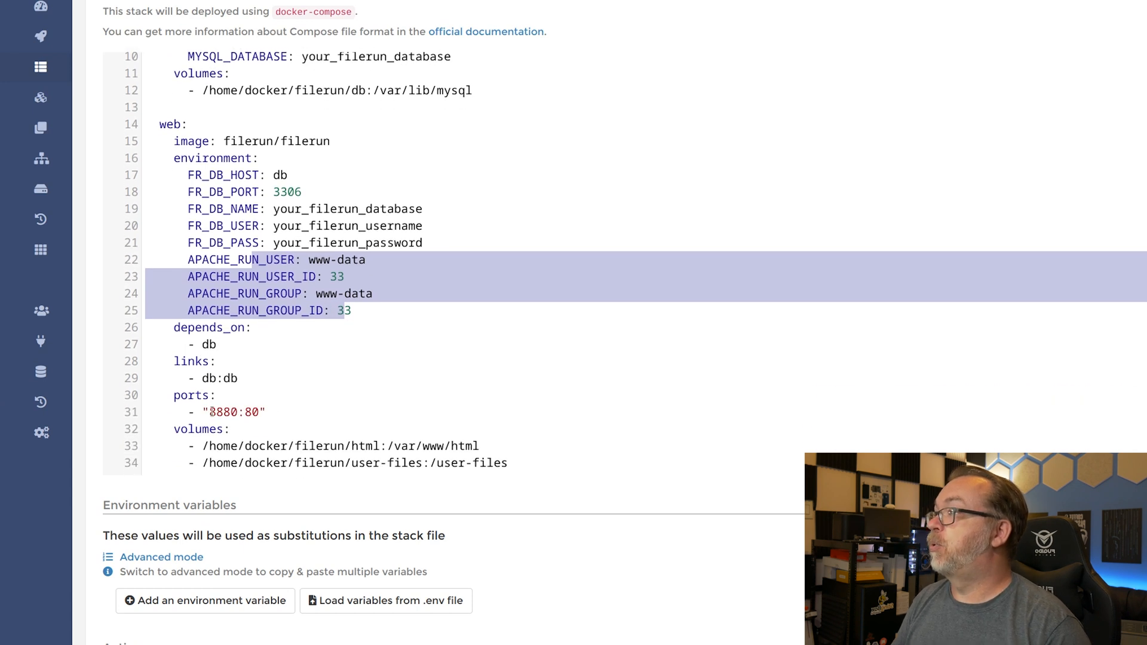
{"action": "double_click", "coordinate": [227, 412]}
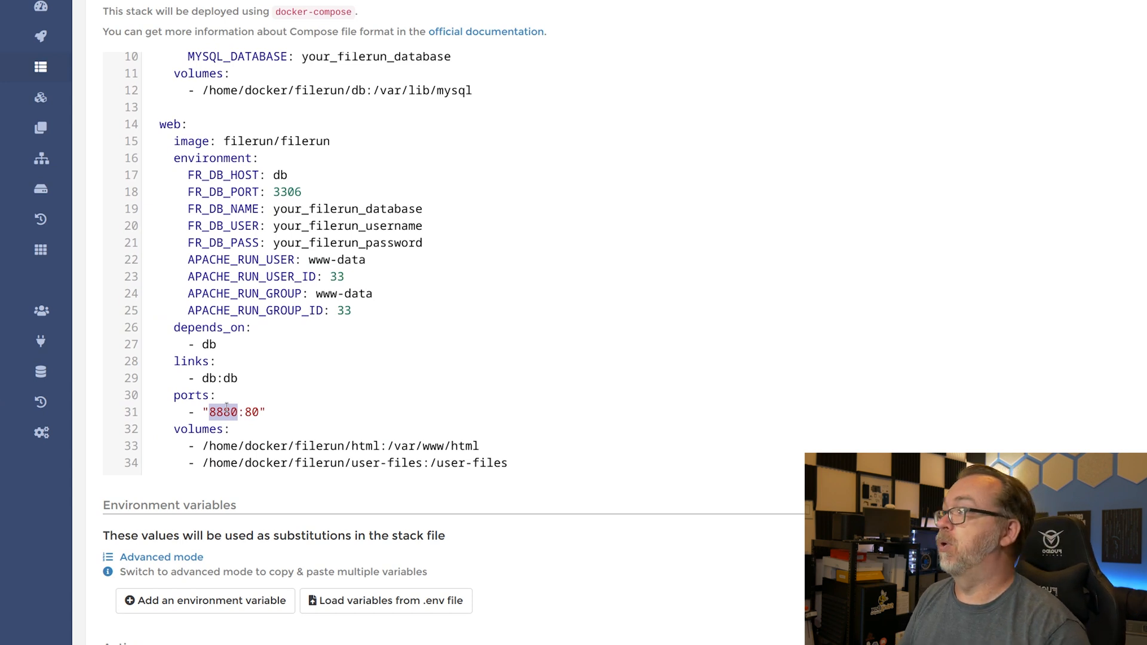
{"action": "scroll", "scroll_direction": "down", "scroll_amount": 3}
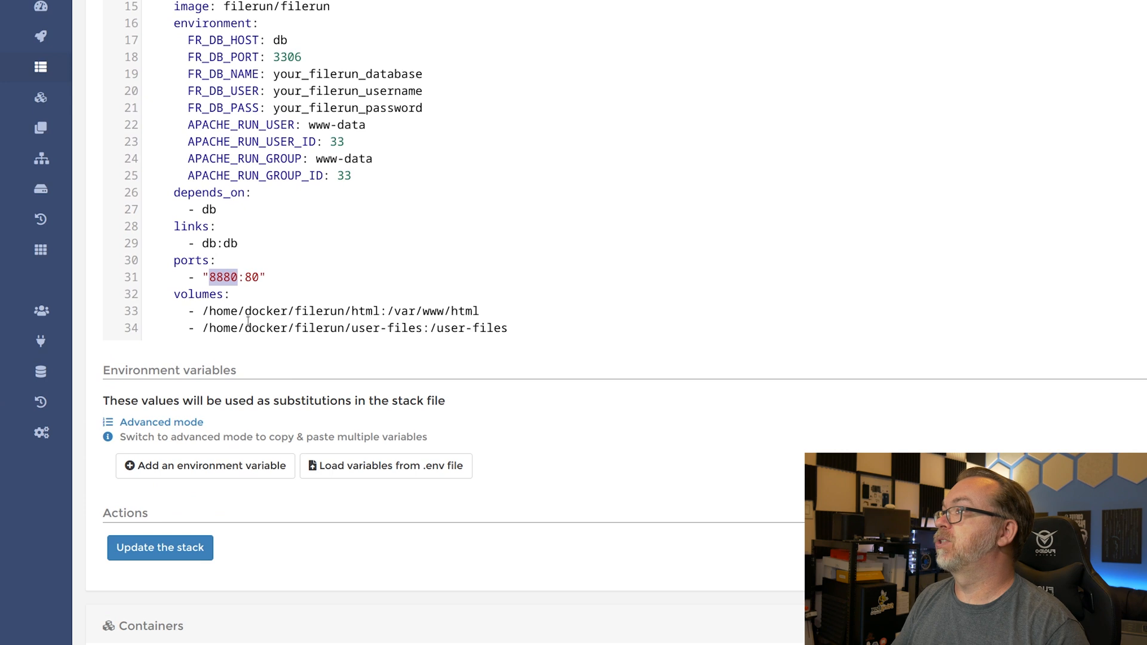
{"action": "double_click", "coordinate": [293, 311]}
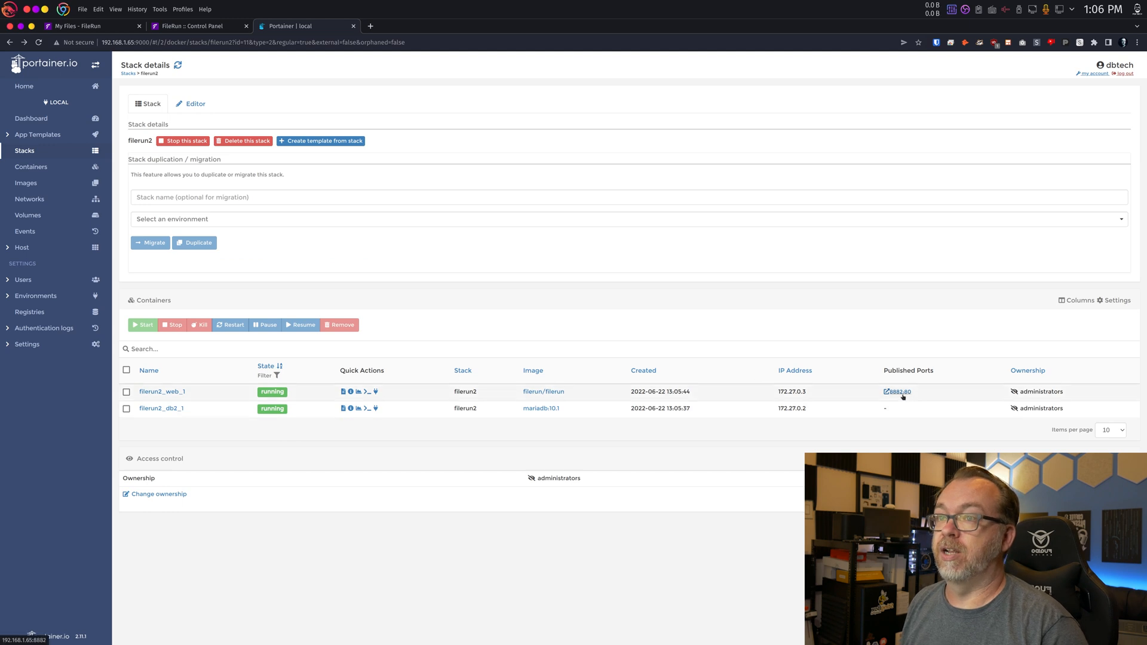
Step: Follow filerun2_web_1's 8880:80 published port link to the installer
{"action": "left_click", "coordinate": [897, 392]}
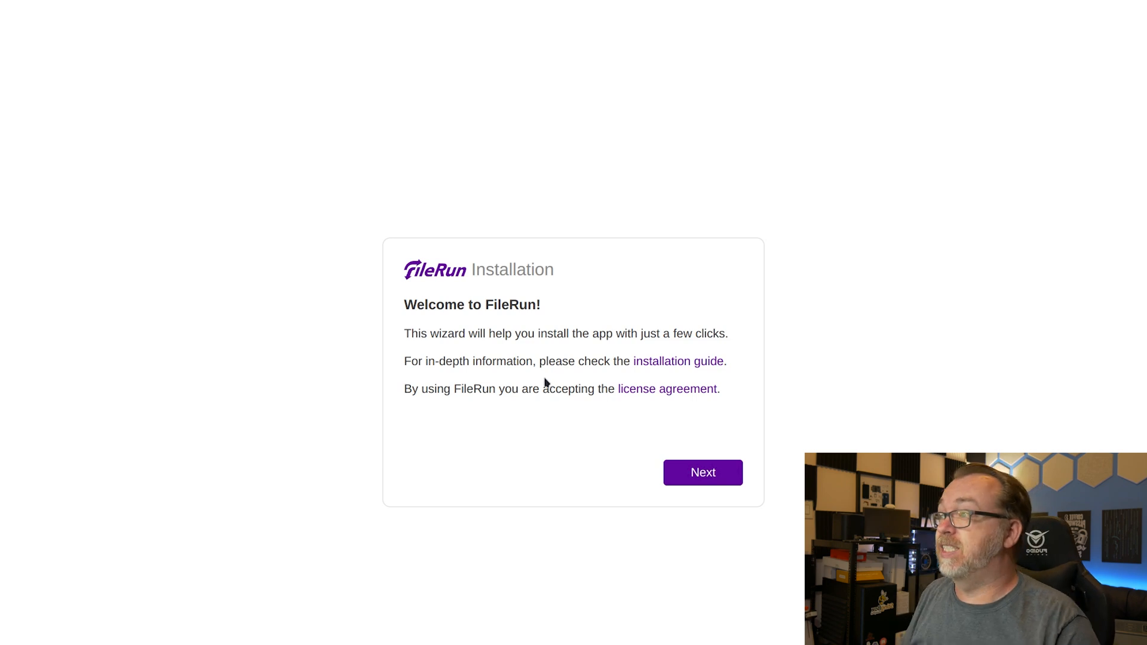
{"action": "mouse_move", "coordinate": [677, 361]}
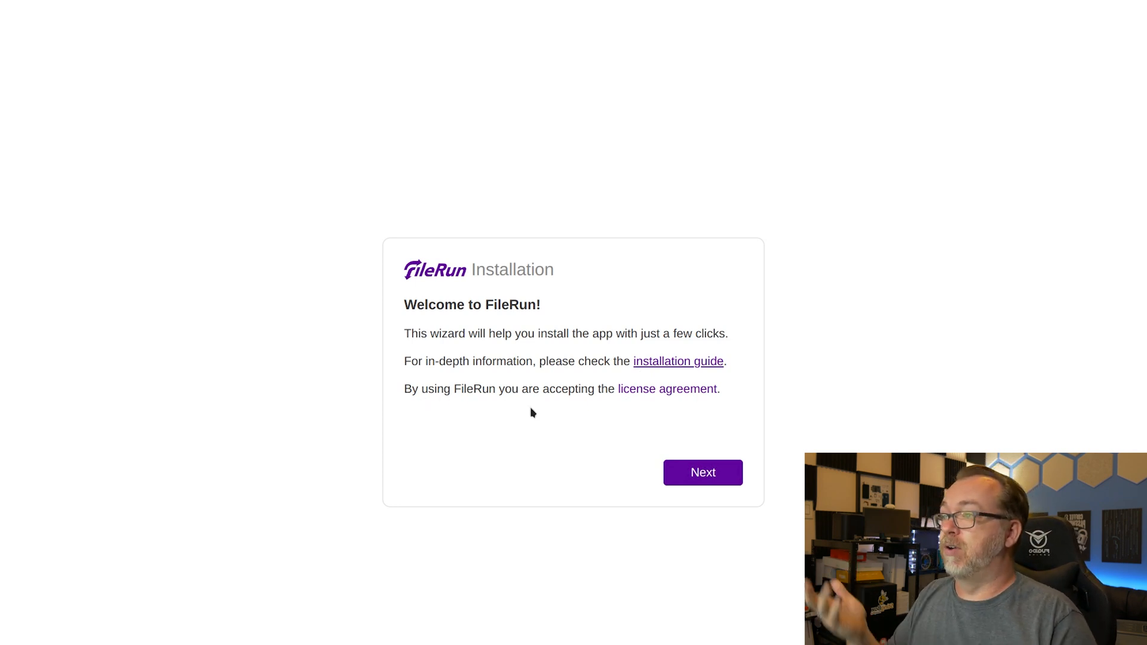
Step: Pass the server requirements check and confirm the db2 service name in Portainer
{"action": "left_click", "coordinate": [701, 472]}
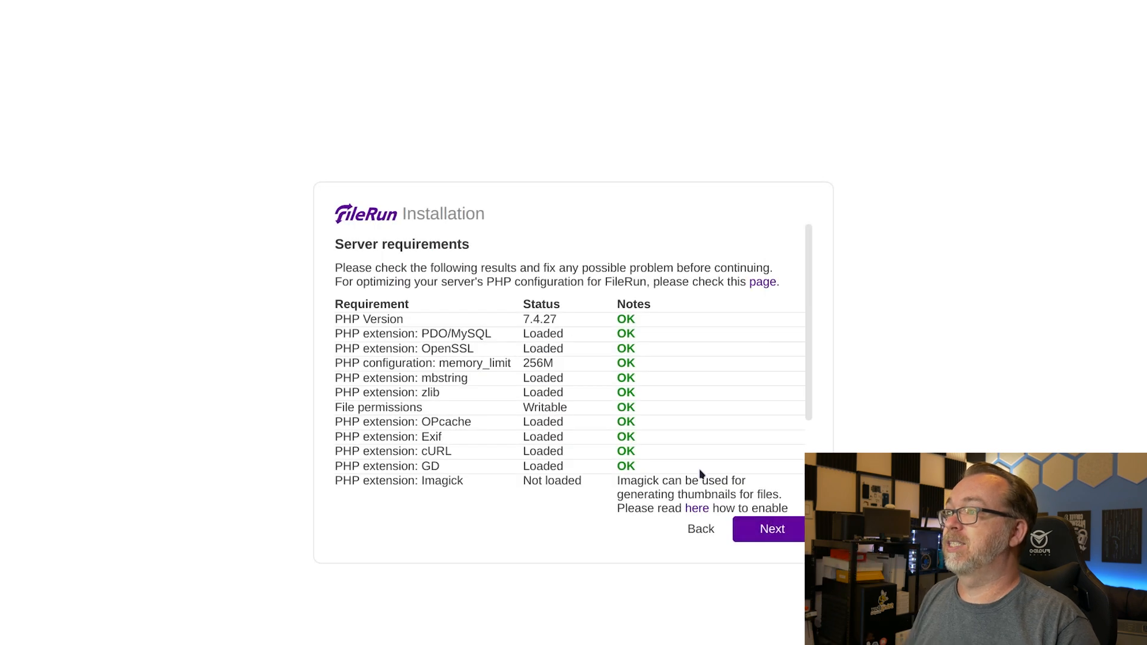
{"action": "scroll", "scroll_direction": "down", "scroll_amount": 3}
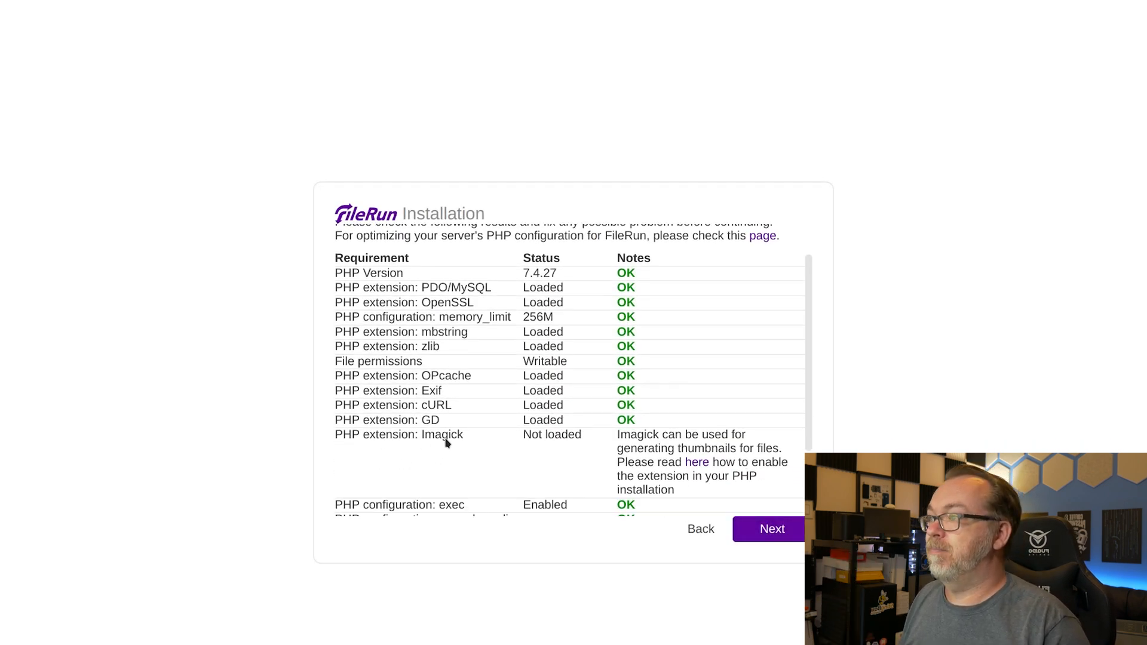
{"action": "scroll", "scroll_direction": "down", "scroll_amount": 3}
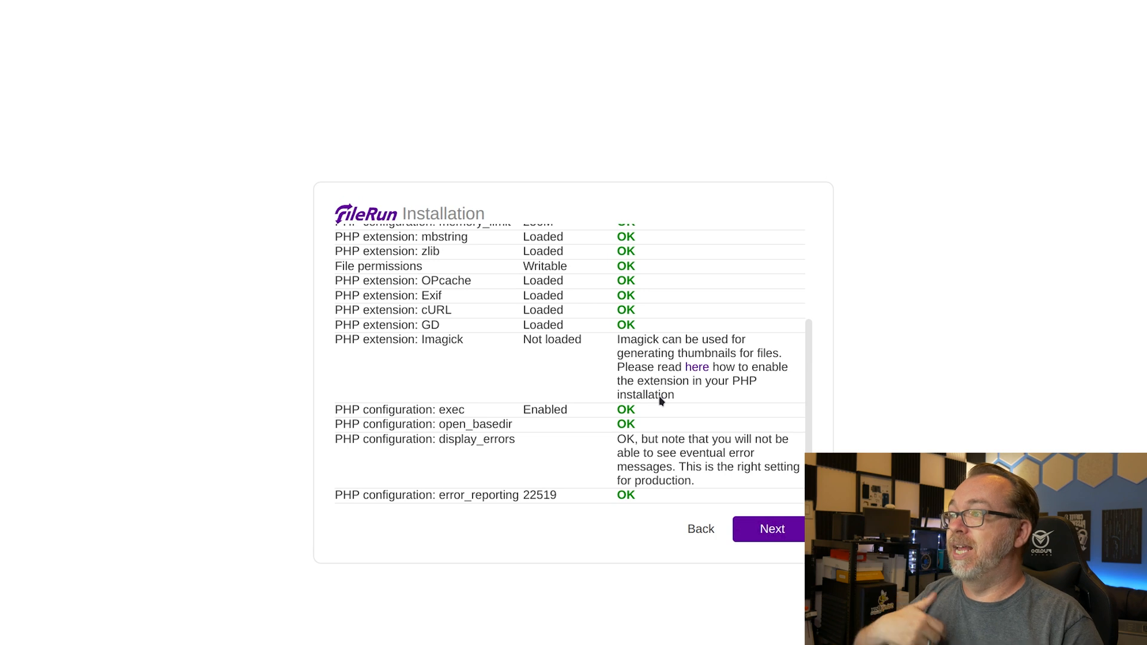
{"action": "mouse_move", "coordinate": [449, 453]}
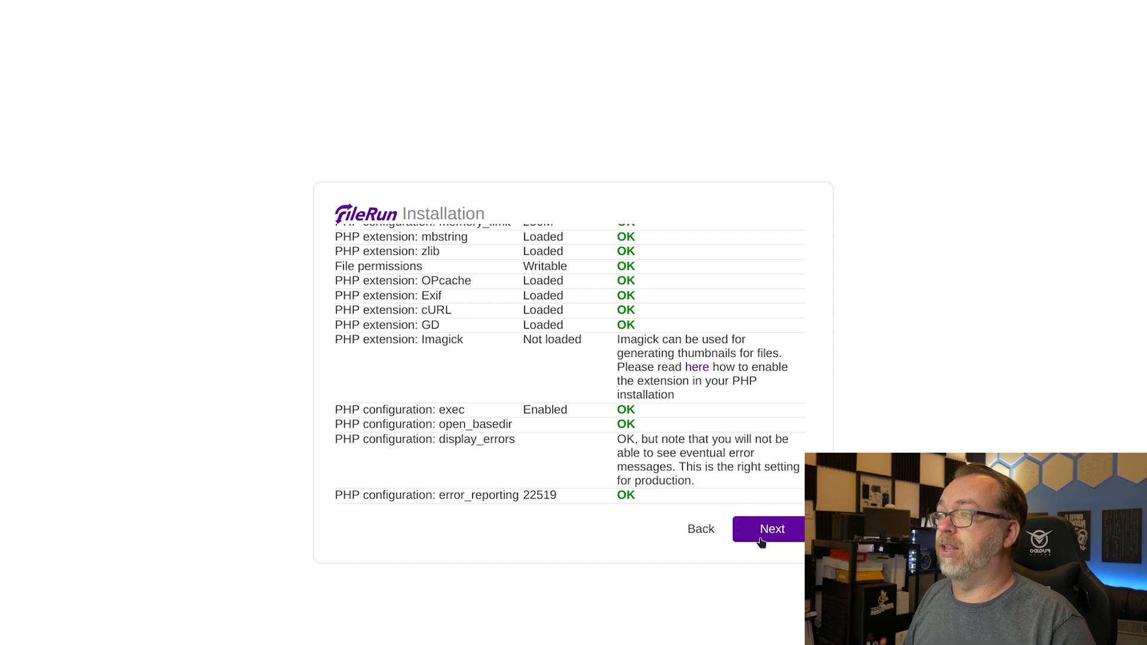
{"action": "left_click", "coordinate": [772, 529]}
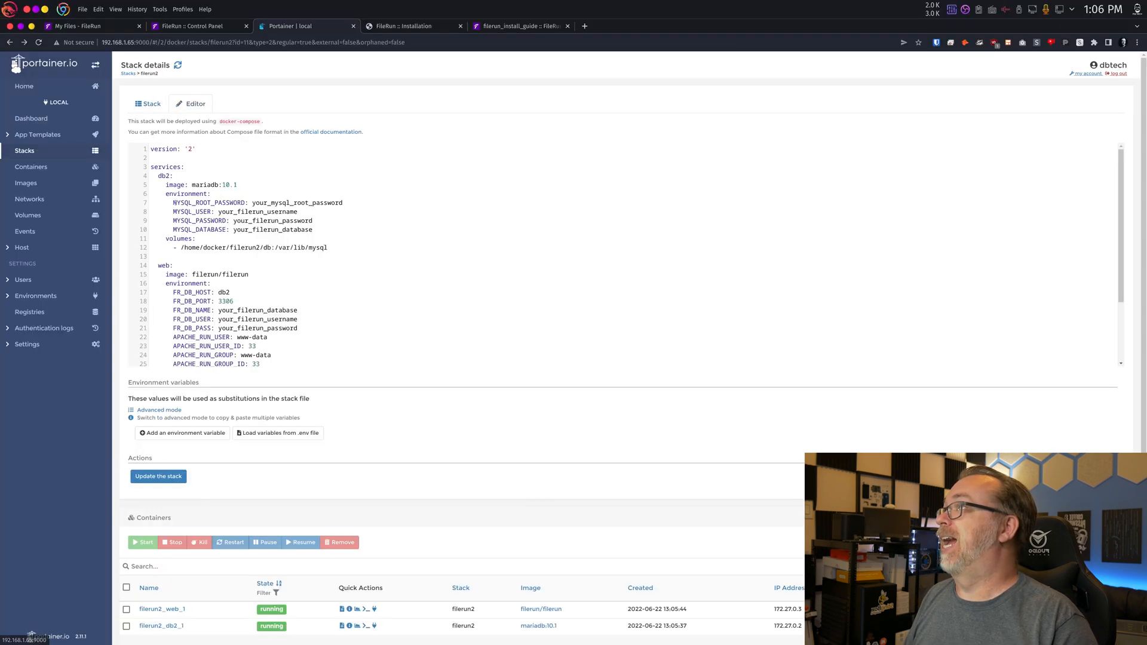
{"action": "double_click", "coordinate": [164, 176]}
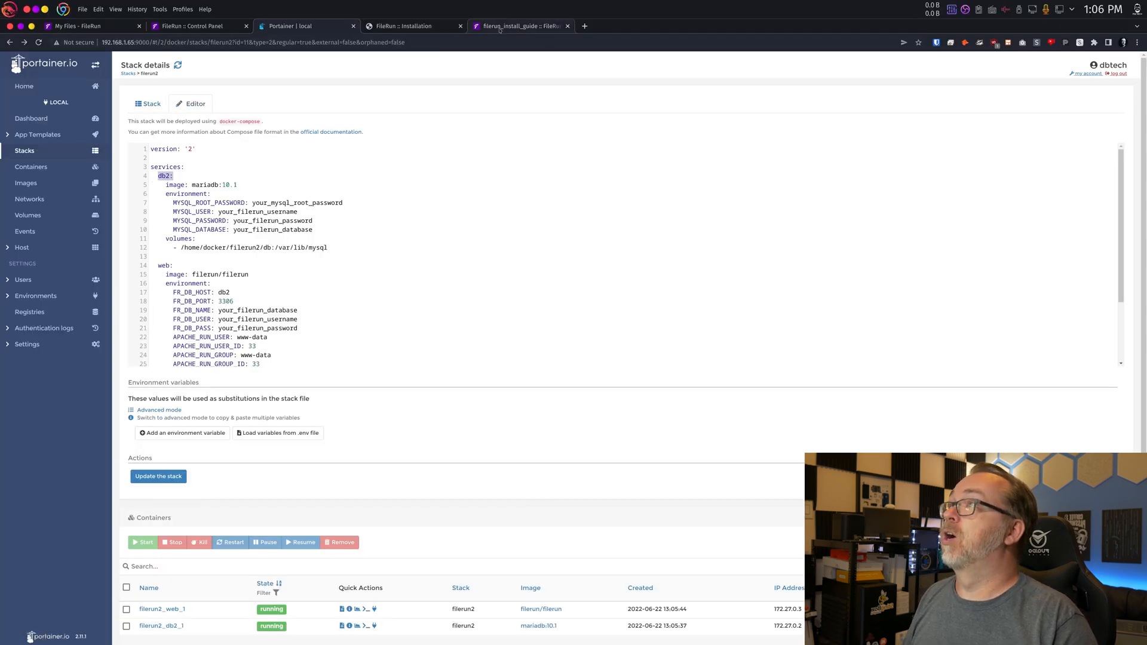
{"action": "left_click", "coordinate": [518, 26]}
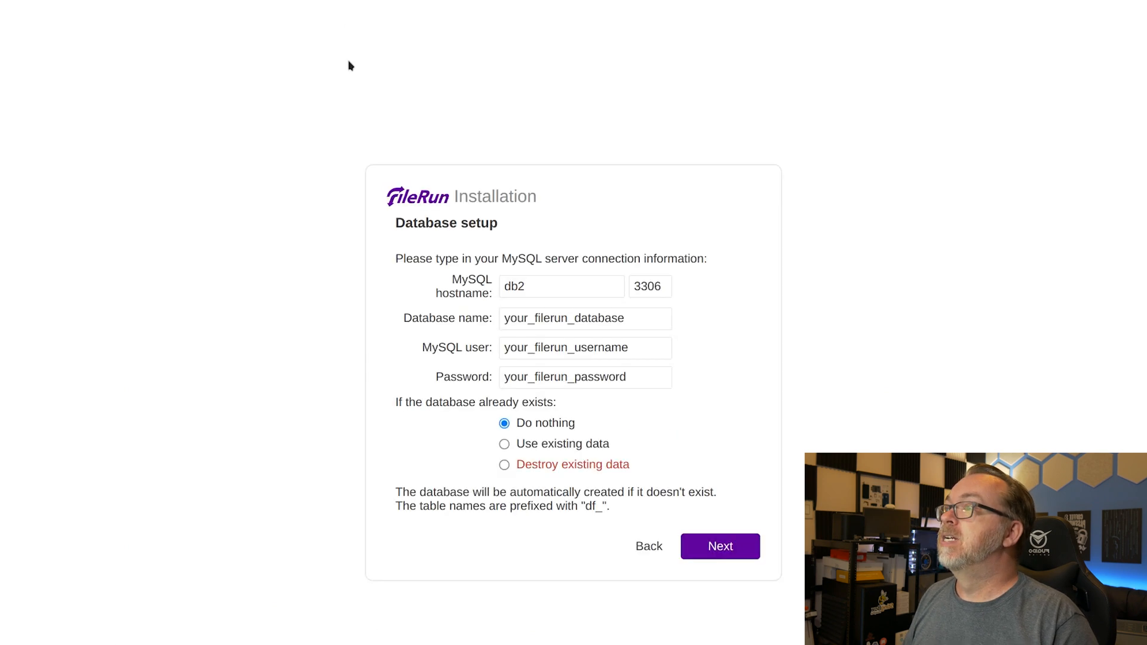
{"action": "mouse_move", "coordinate": [574, 317]}
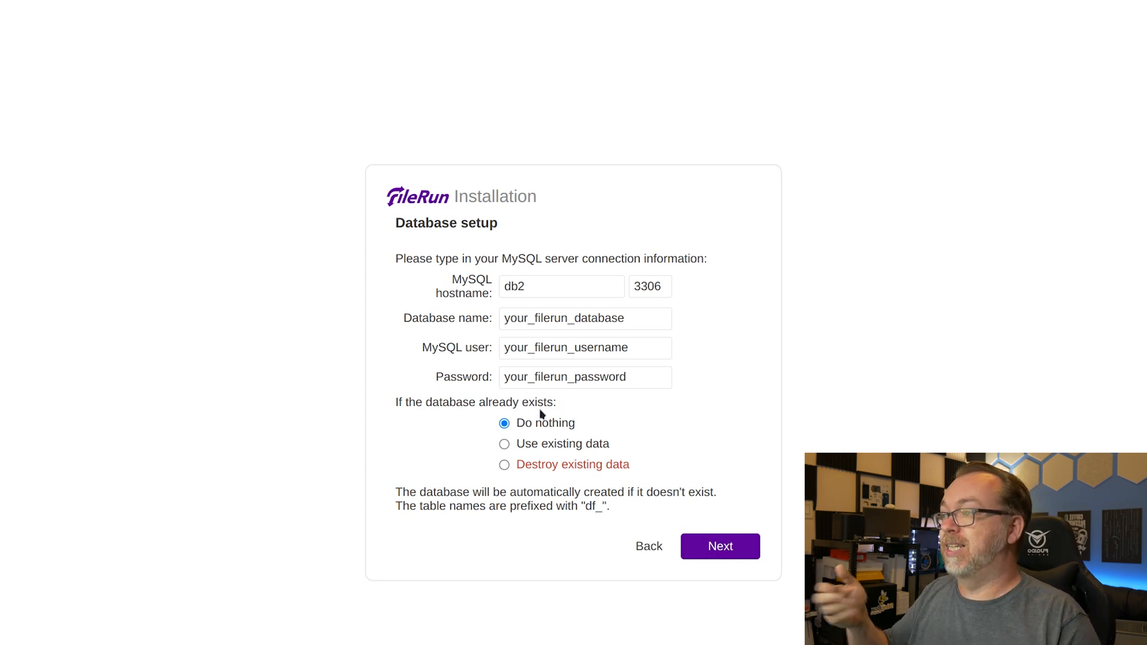
{"action": "mouse_move", "coordinate": [551, 447]}
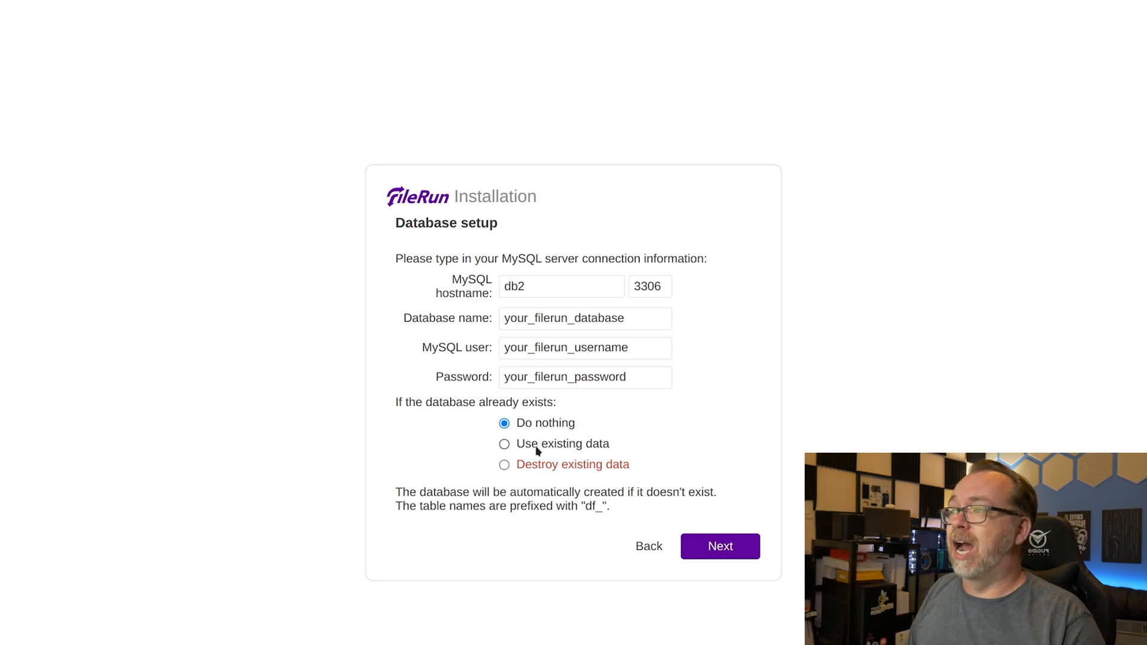
Step: Keep 'Do nothing' for an existing database and submit the connection details
{"action": "left_click", "coordinate": [504, 443]}
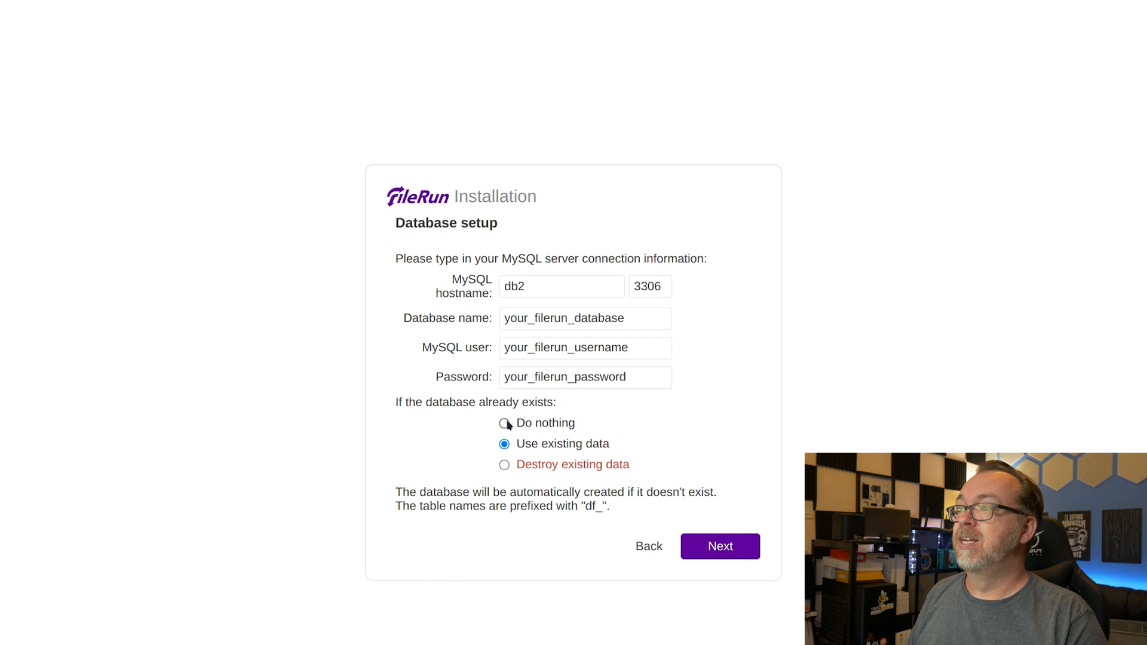
{"action": "left_click", "coordinate": [504, 423]}
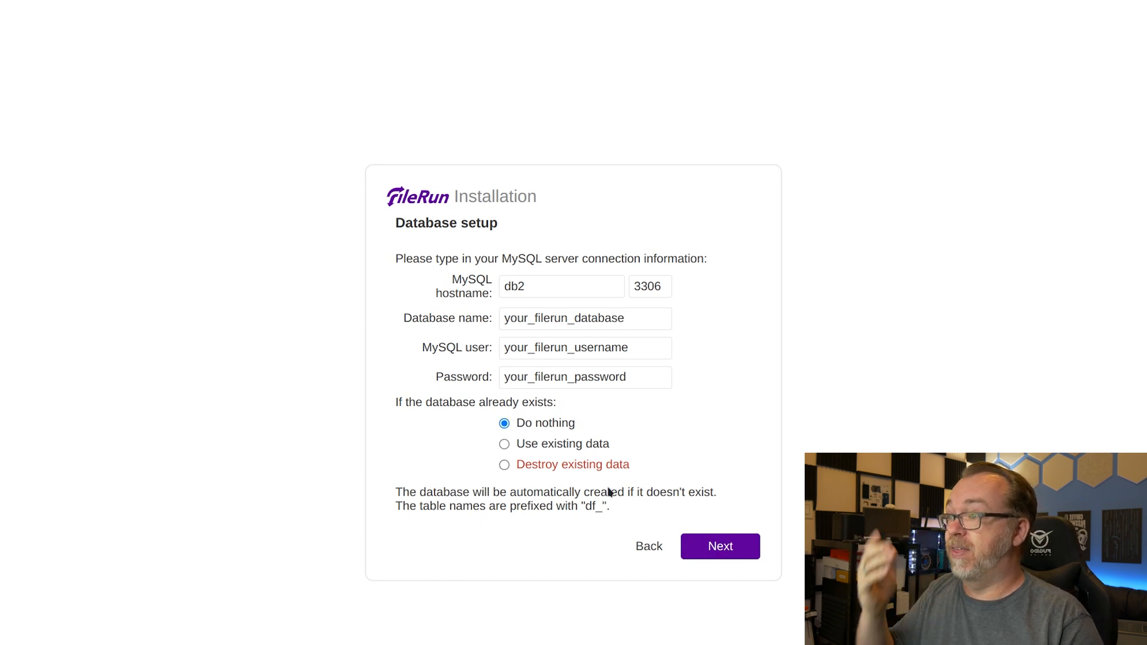
{"action": "left_click", "coordinate": [720, 546]}
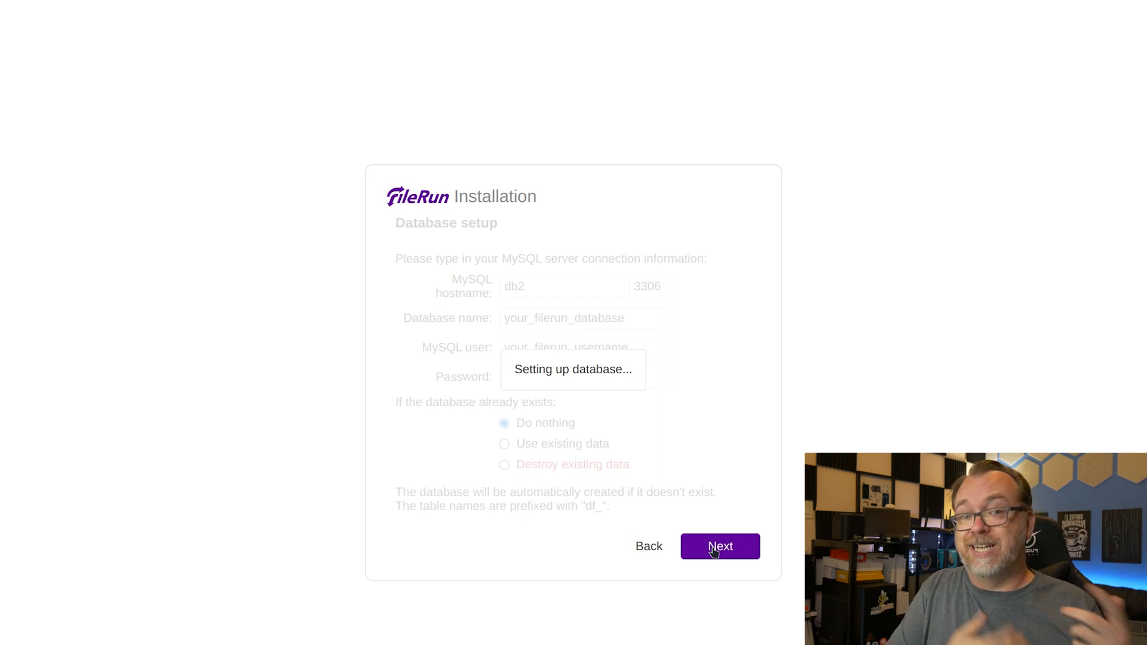
{"action": "left_click", "coordinate": [719, 546]}
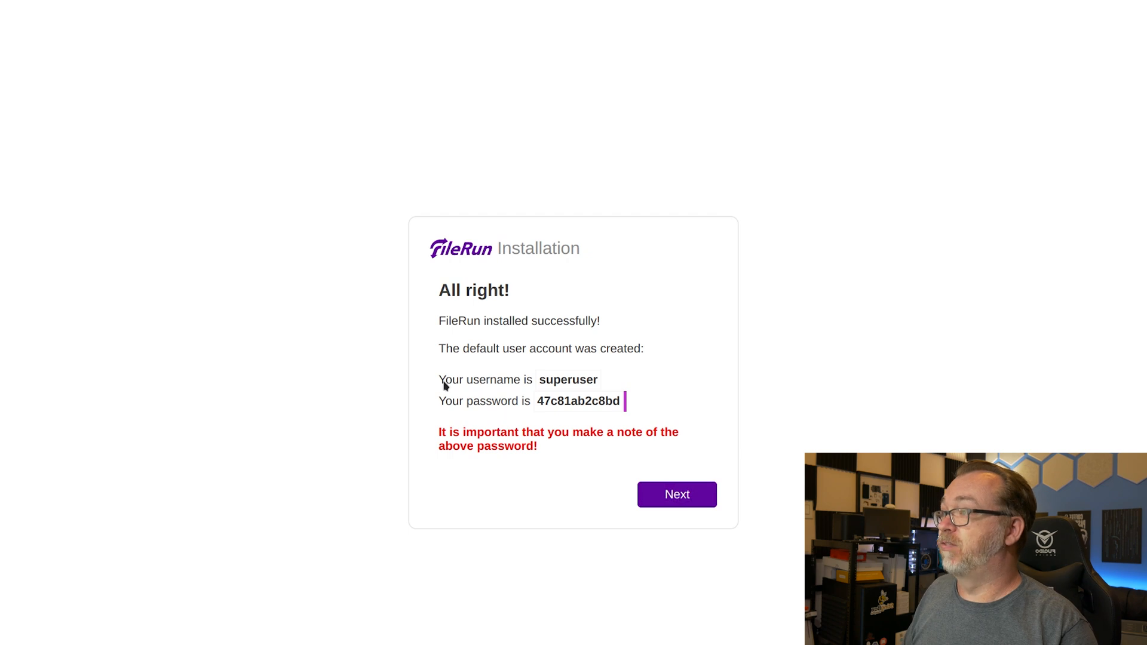
Step: Copy the generated superuser credentials from the installation summary and sign in to FileRun with them
{"action": "left_click_drag", "start_coordinate": [438, 380], "coordinate": [619, 401]}
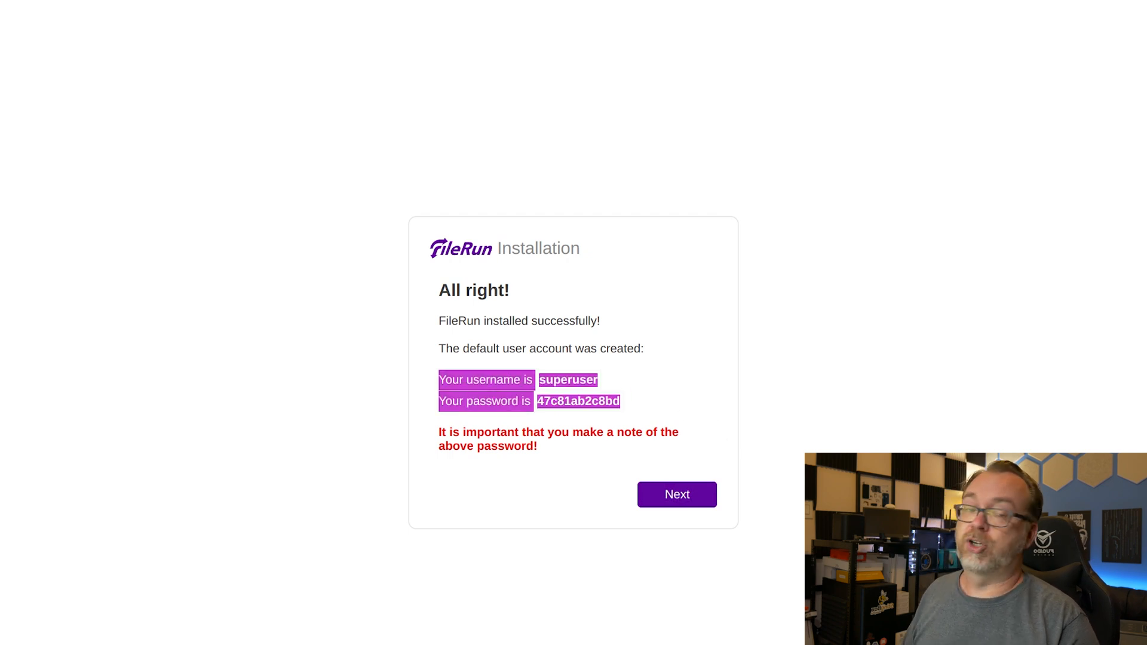
{"action": "left_click", "coordinate": [675, 494]}
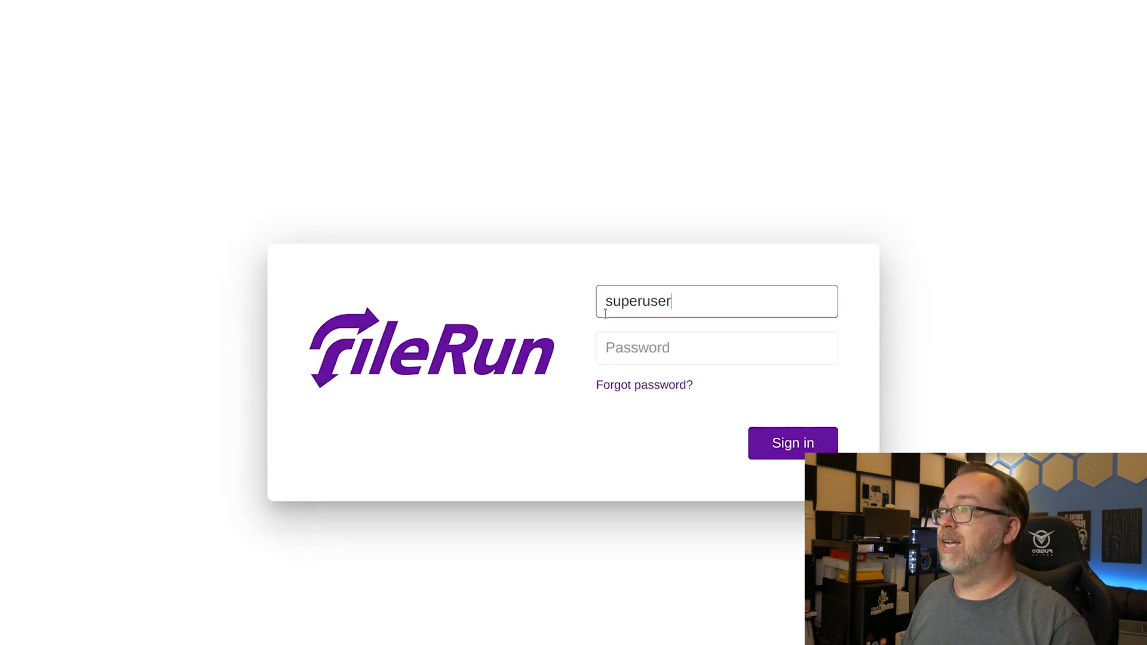
{"action": "left_click", "coordinate": [791, 443]}
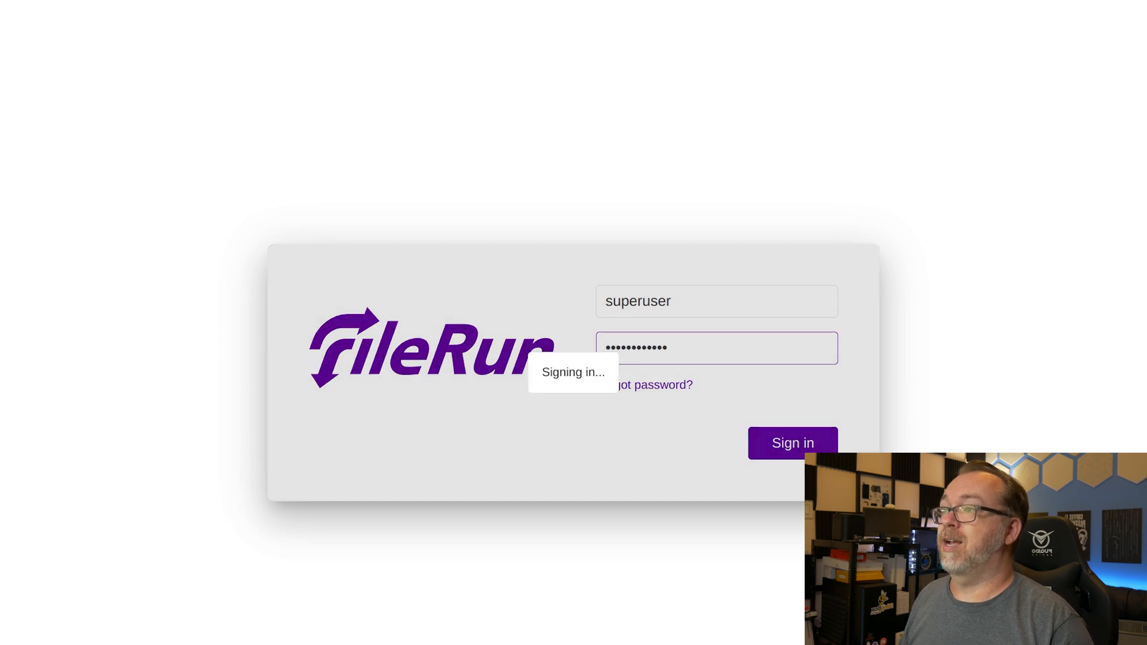
{"action": "left_click", "coordinate": [792, 443]}
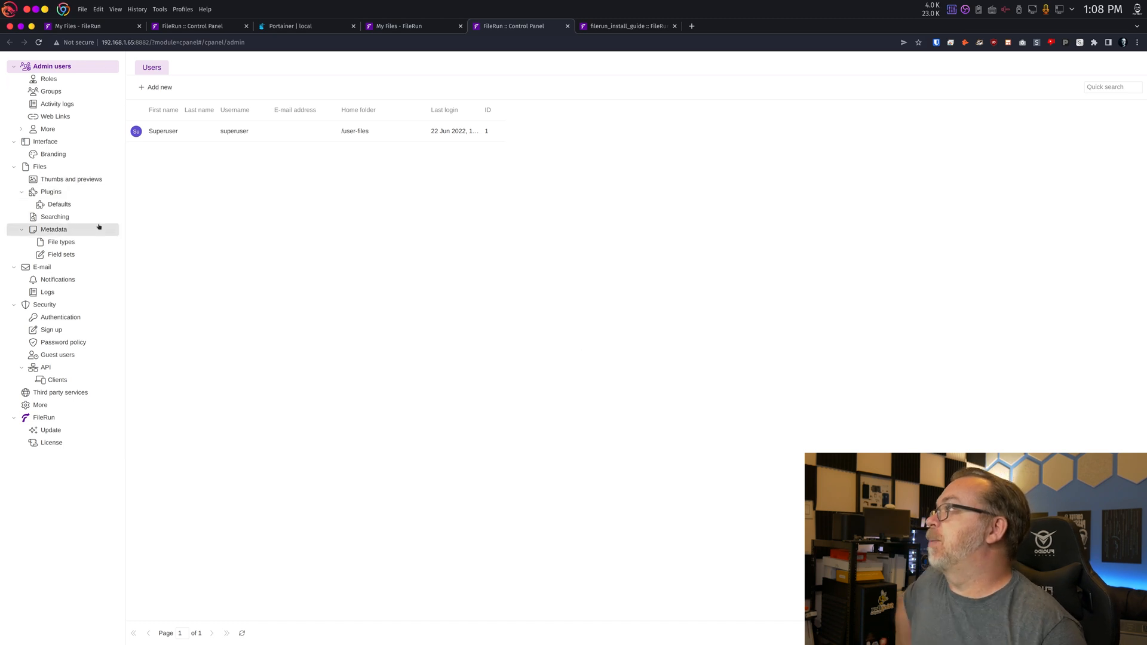
Step: Enable 'Use a SMTP server' in the control panel's E-mail settings
{"action": "left_click", "coordinate": [42, 267]}
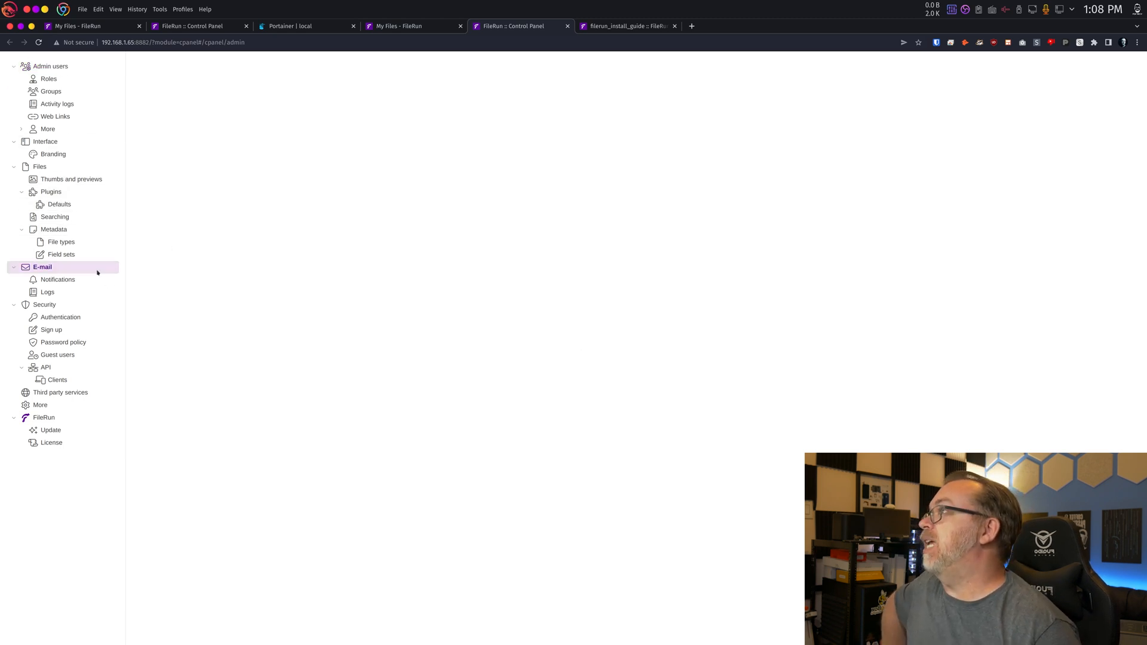
{"action": "left_click", "coordinate": [42, 267]}
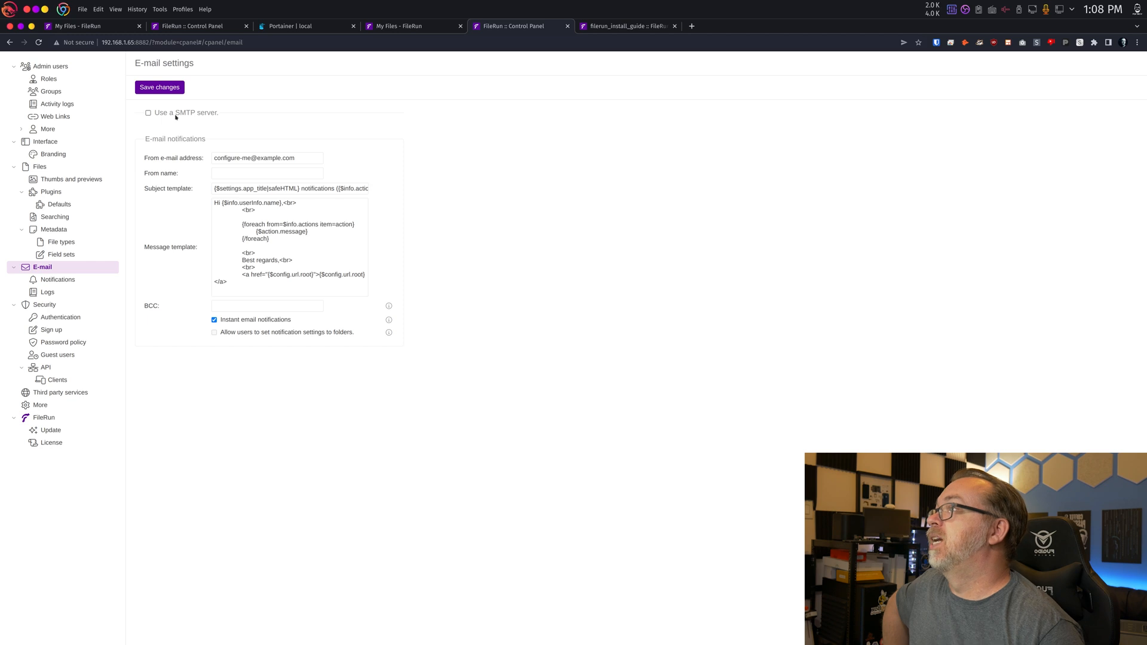
{"action": "left_click", "coordinate": [148, 113]}
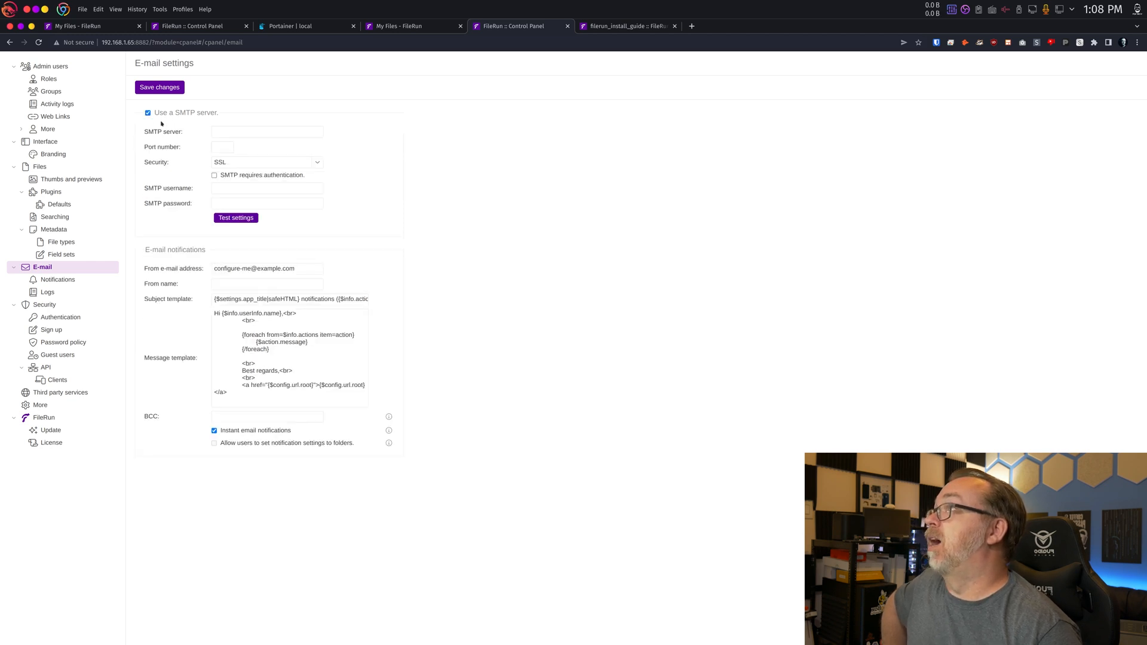
{"action": "mouse_move", "coordinate": [207, 137]}
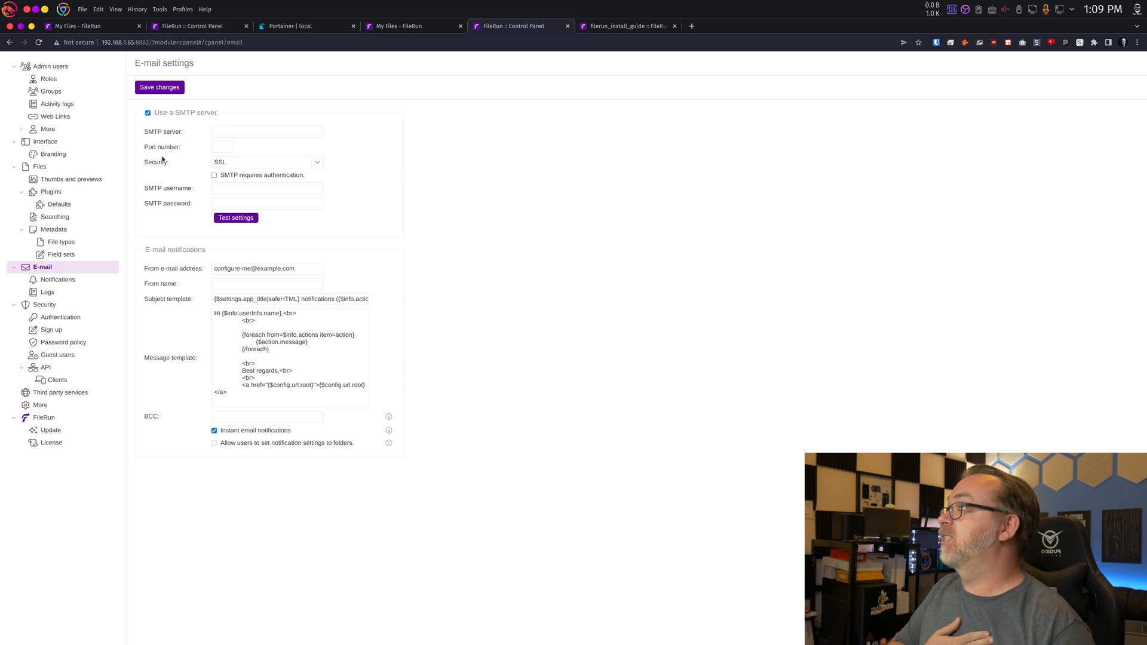
Step: Start adding a new entry under E-mail > Notifications
{"action": "left_click", "coordinate": [59, 279]}
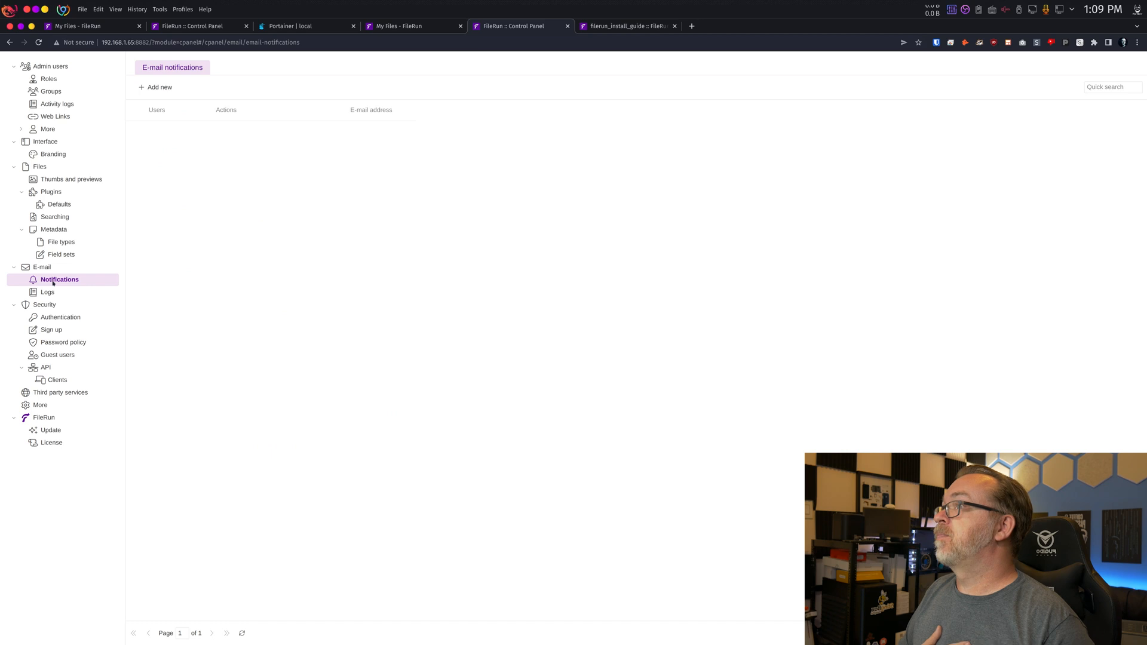
{"action": "left_click", "coordinate": [156, 87]}
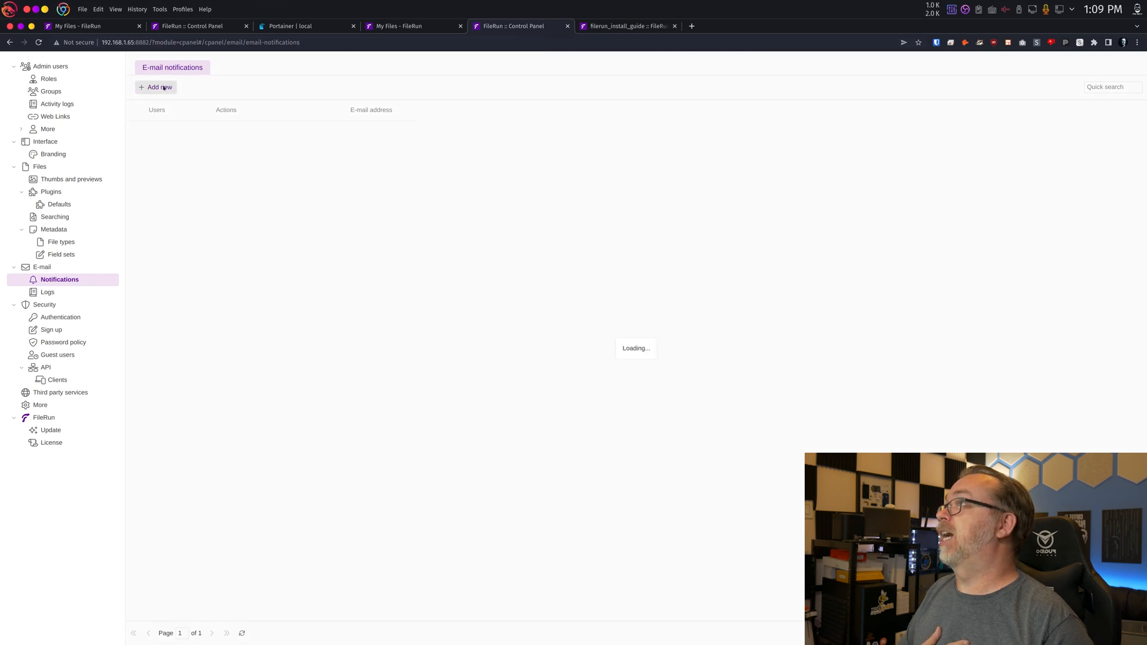
{"action": "left_click", "coordinate": [159, 87]}
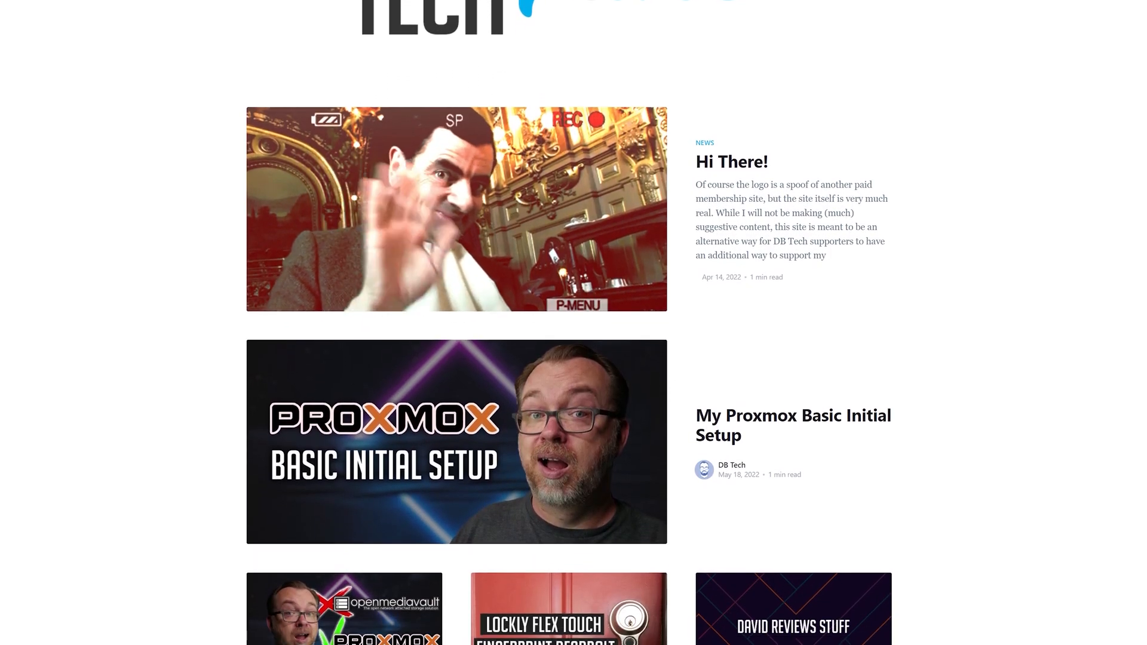
Step: Scroll down the DB Tech home page to view more recent video posts
{"action": "scroll", "scroll_direction": "down", "scroll_amount": 3}
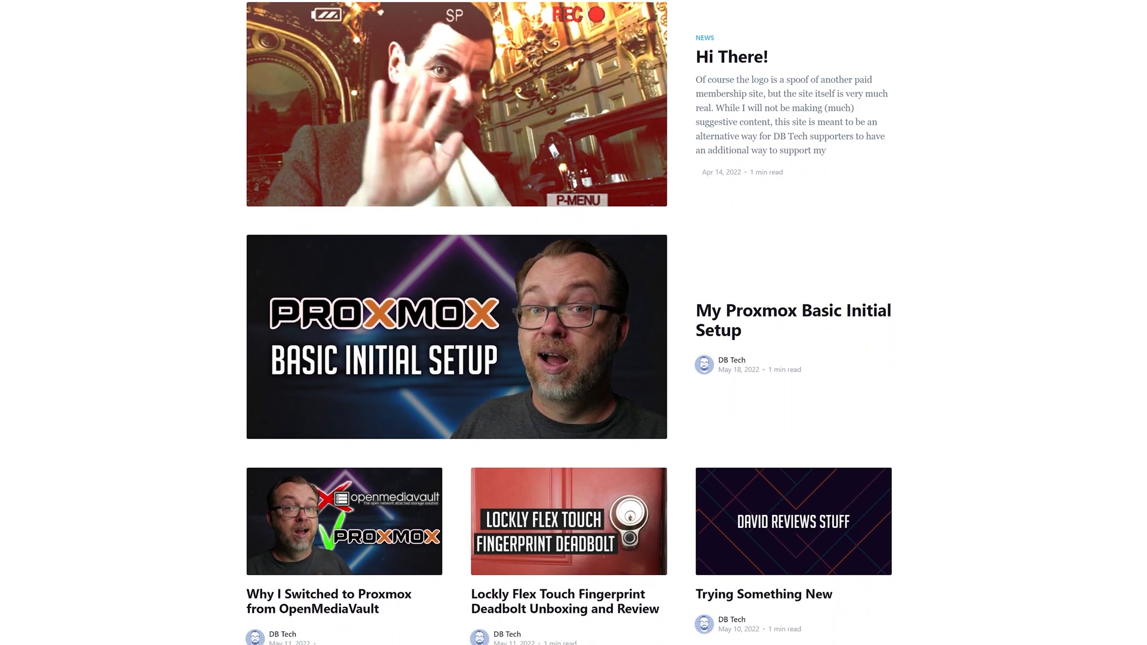